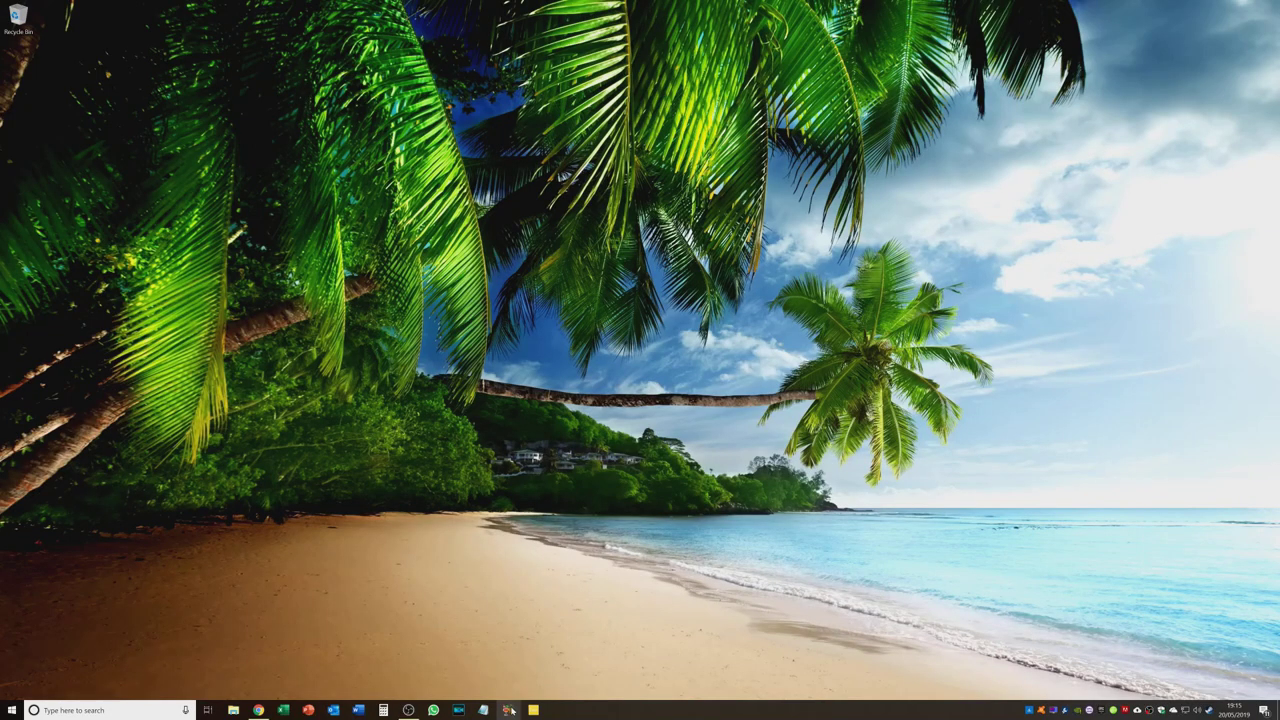
Launch HandBrake from the taskbar and cancel the Source Selection panel.
click(510, 708)
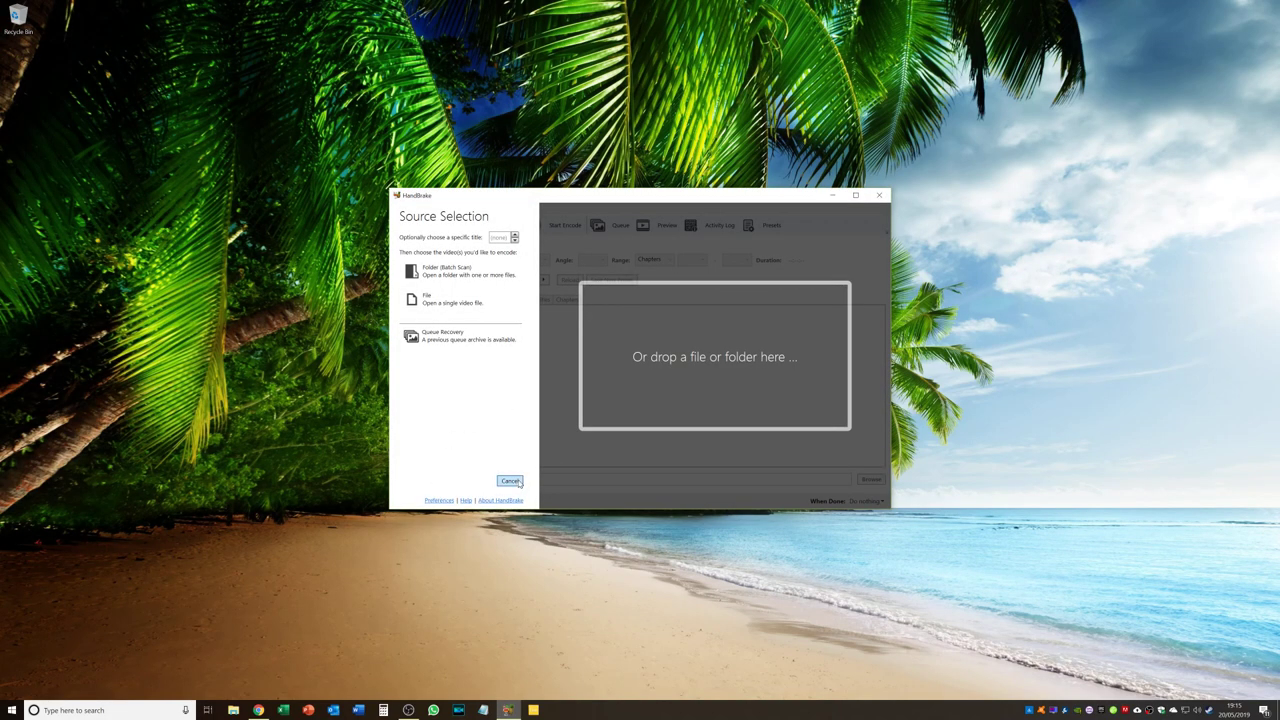
click(508, 481)
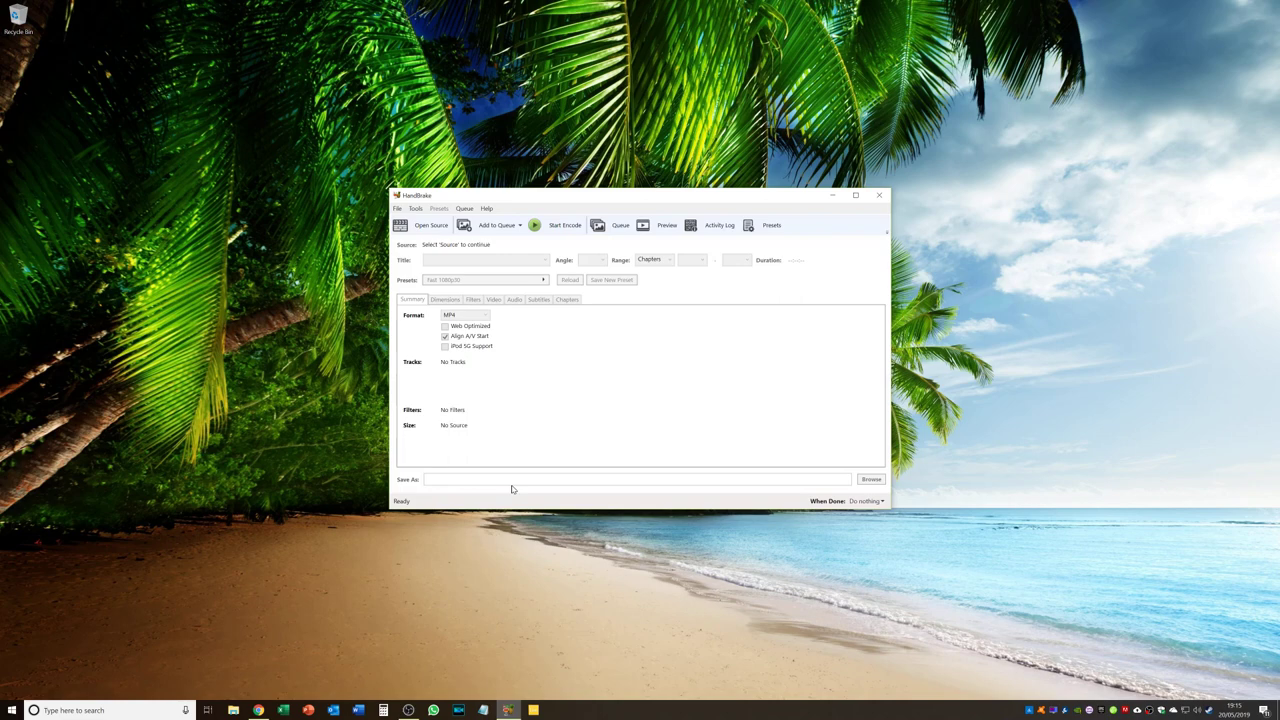
mouse_move(517, 469)
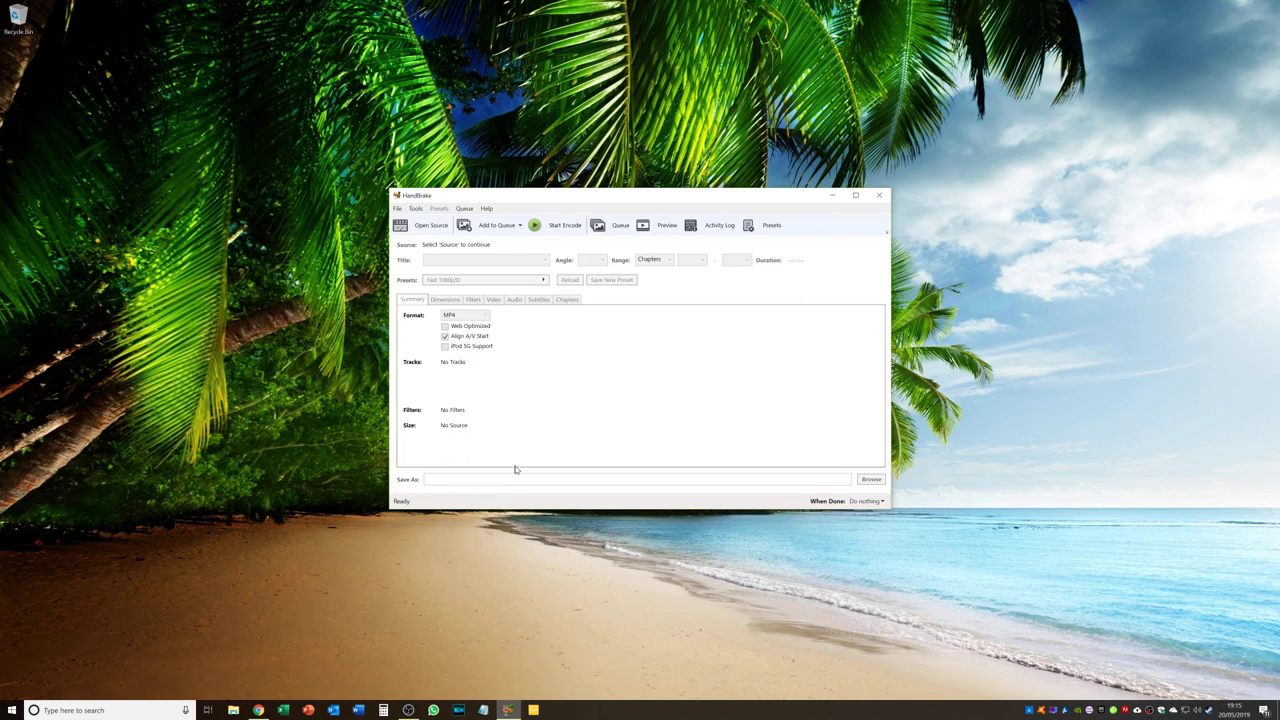
mouse_move(463, 327)
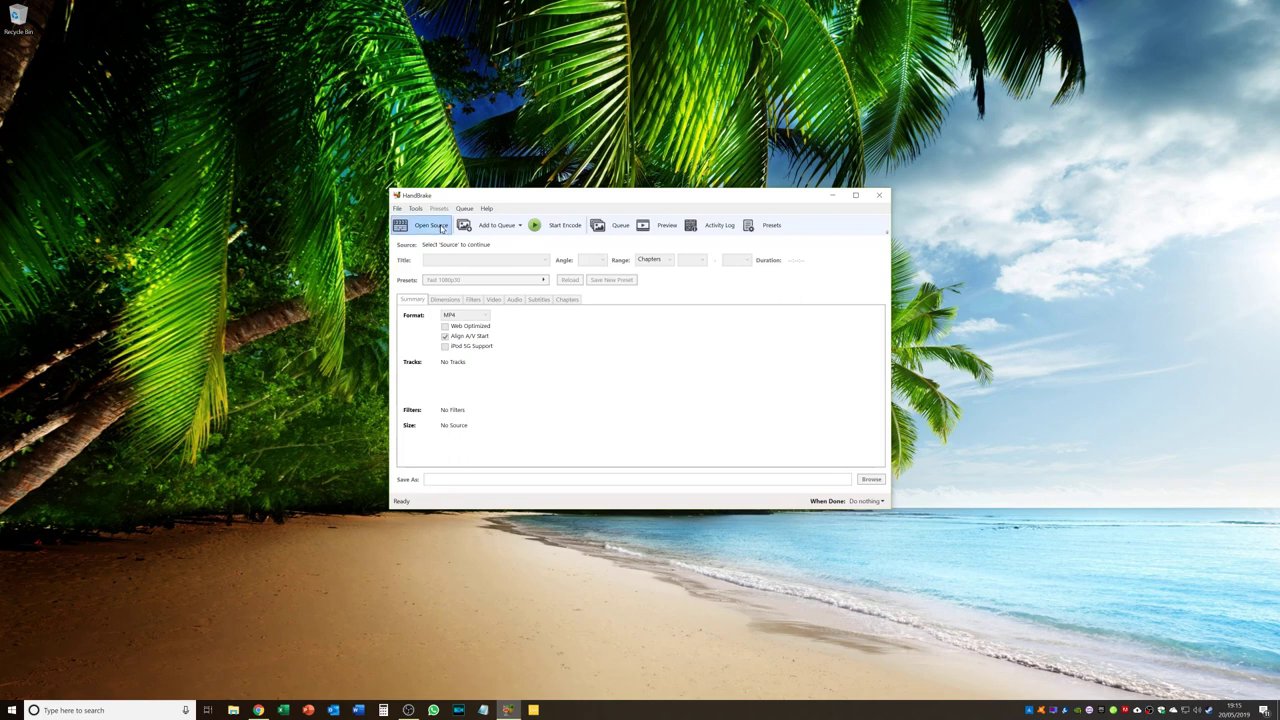
Scan the E: Blu-ray drive as the source and browse its preview images.
click(431, 224)
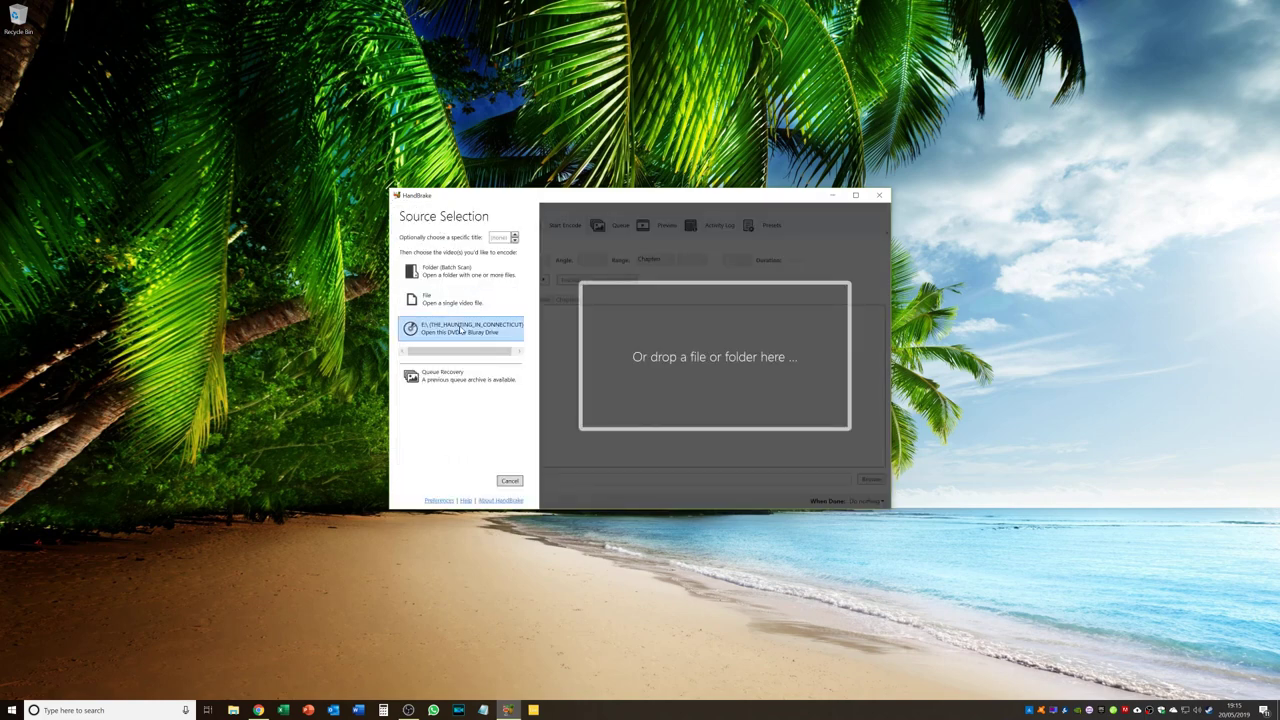
click(460, 328)
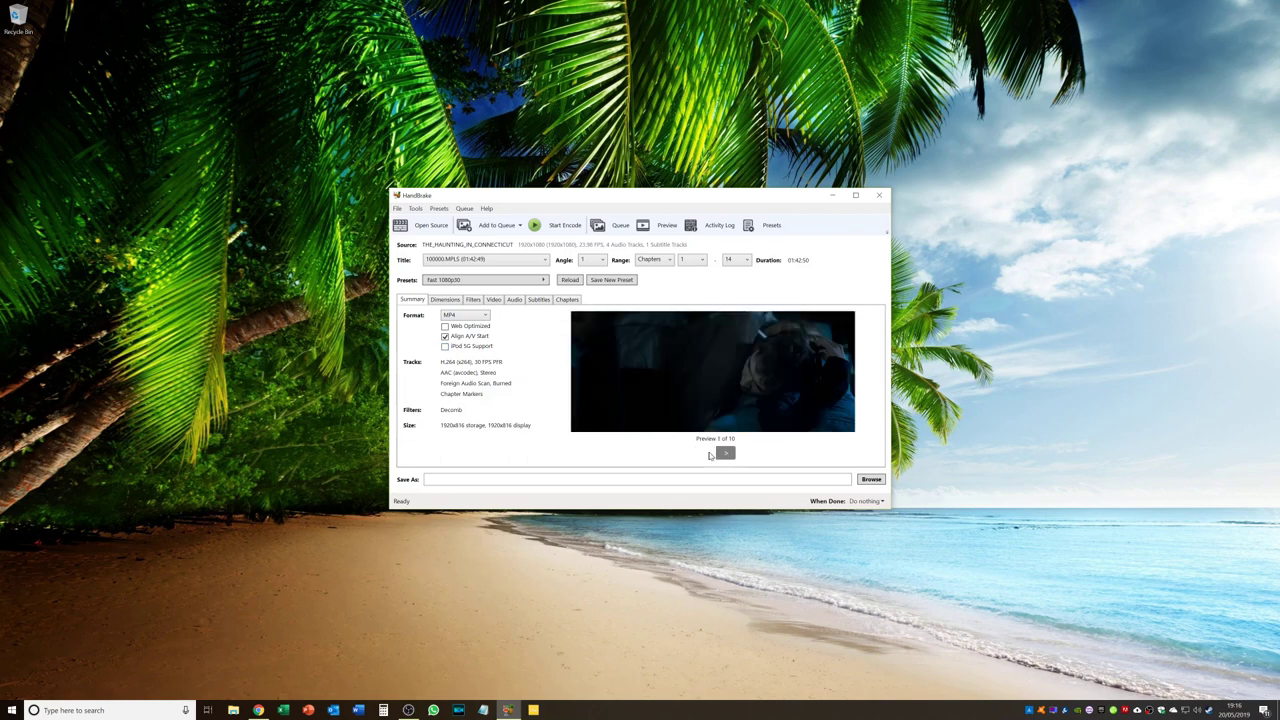
click(725, 453)
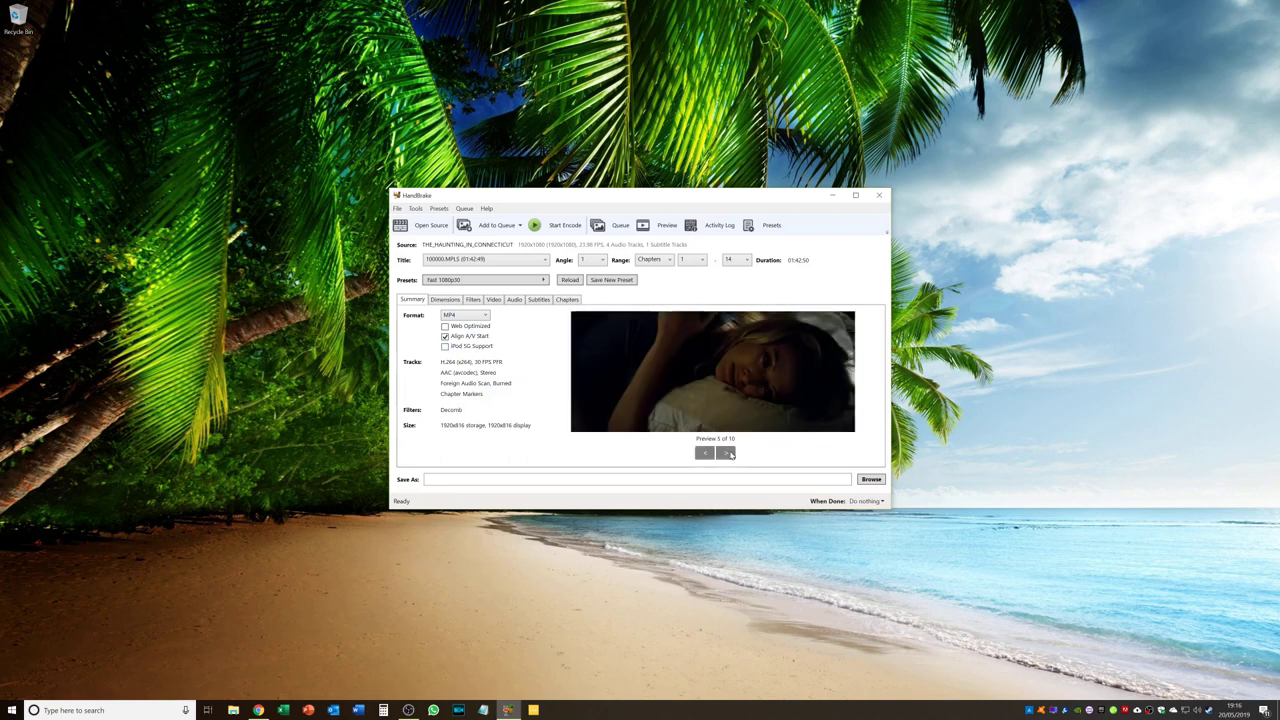
click(703, 452)
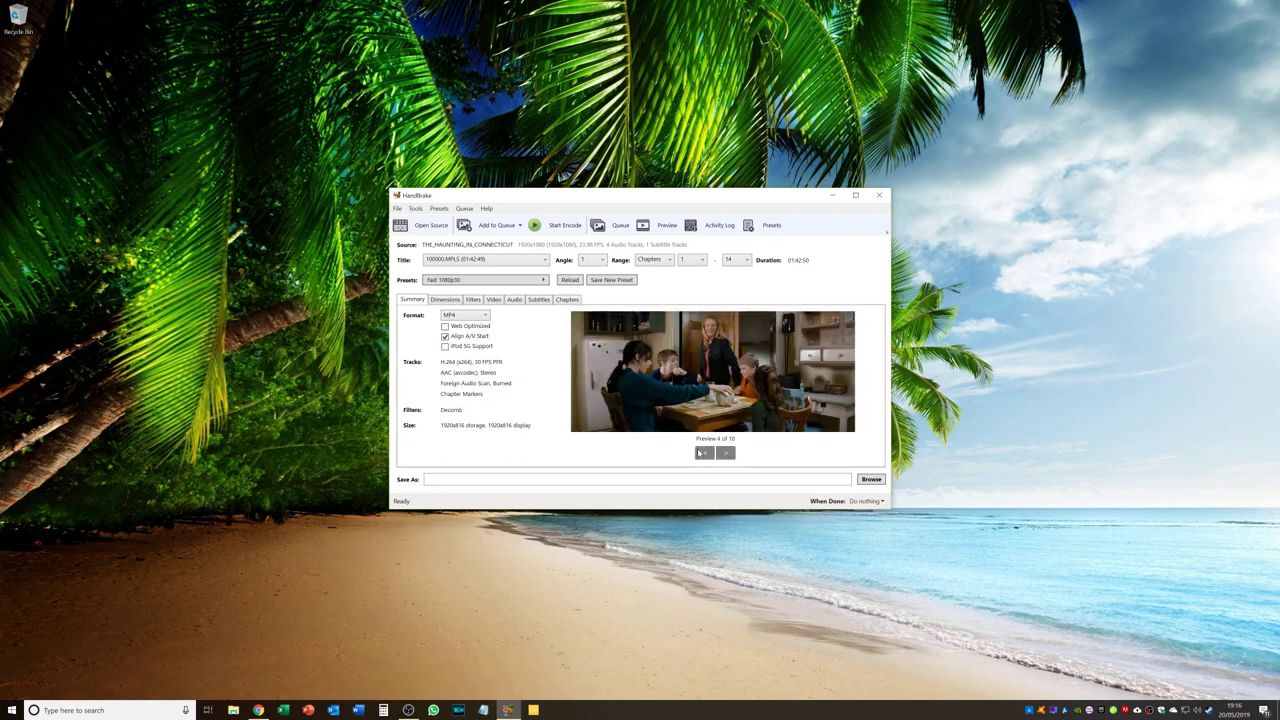
Keep the 01:42:49 main title and enable Web Optimized MP4 output.
click(702, 453)
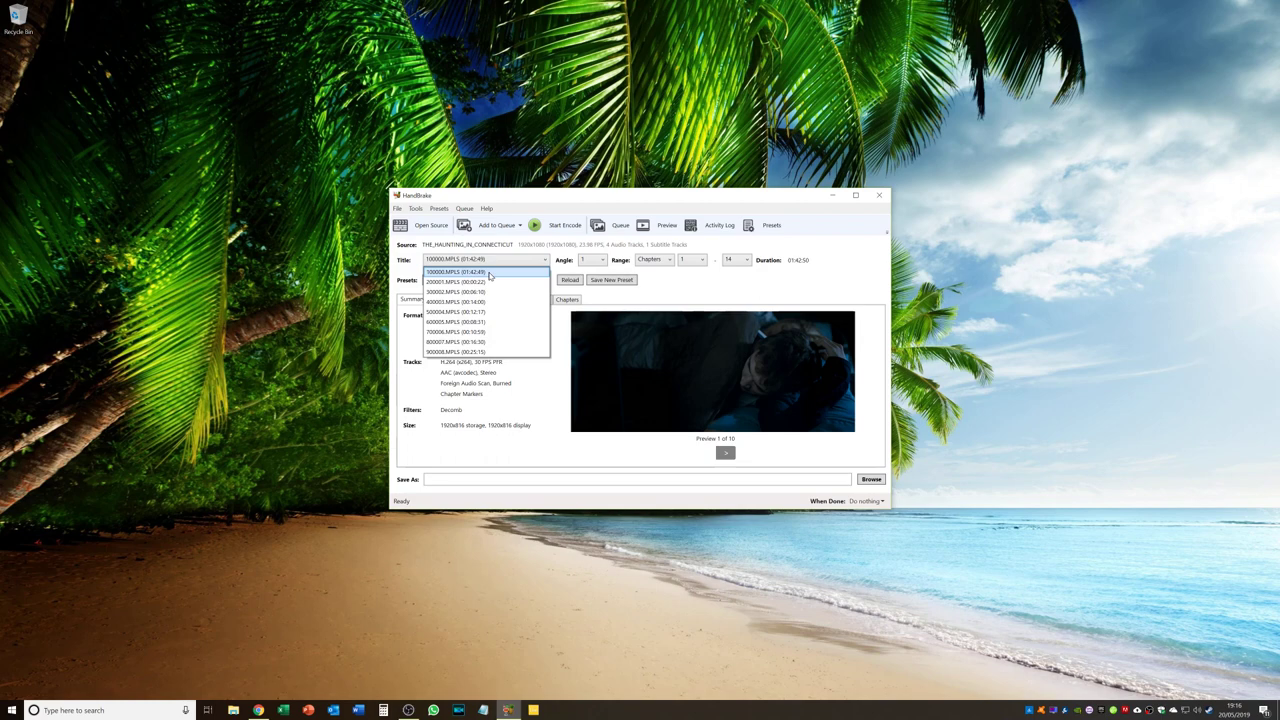
click(488, 272)
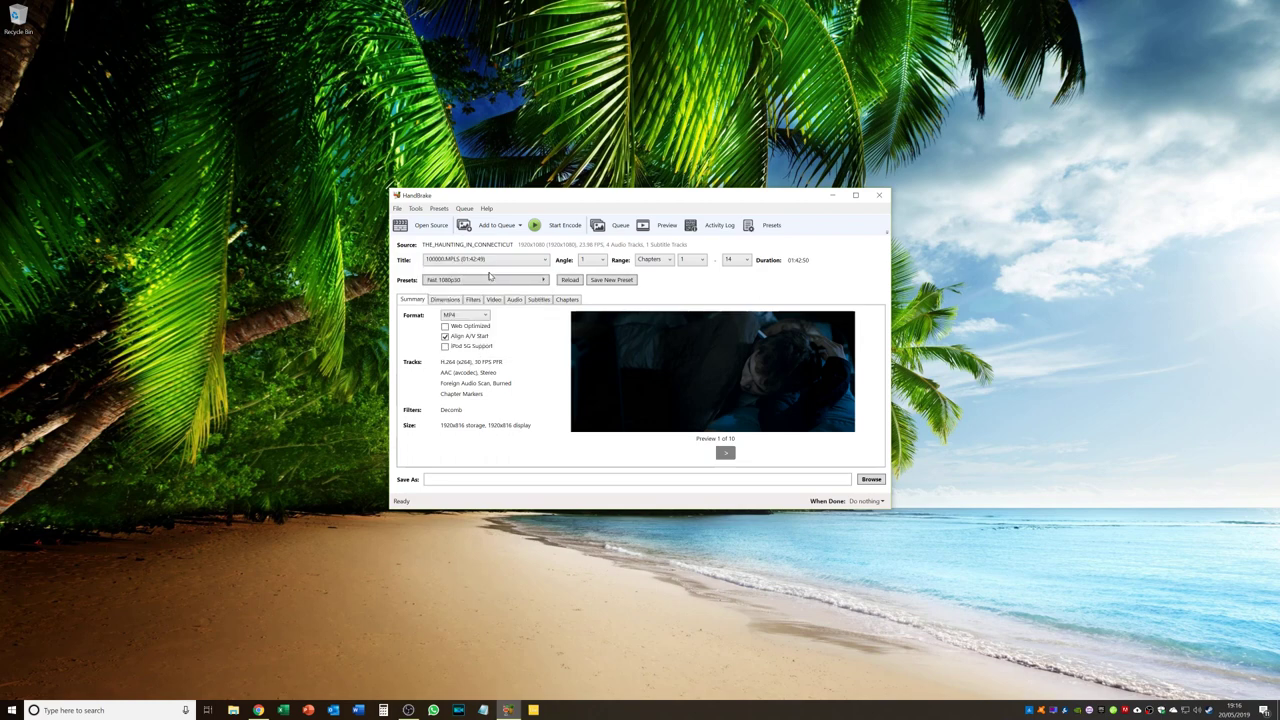
mouse_move(510, 259)
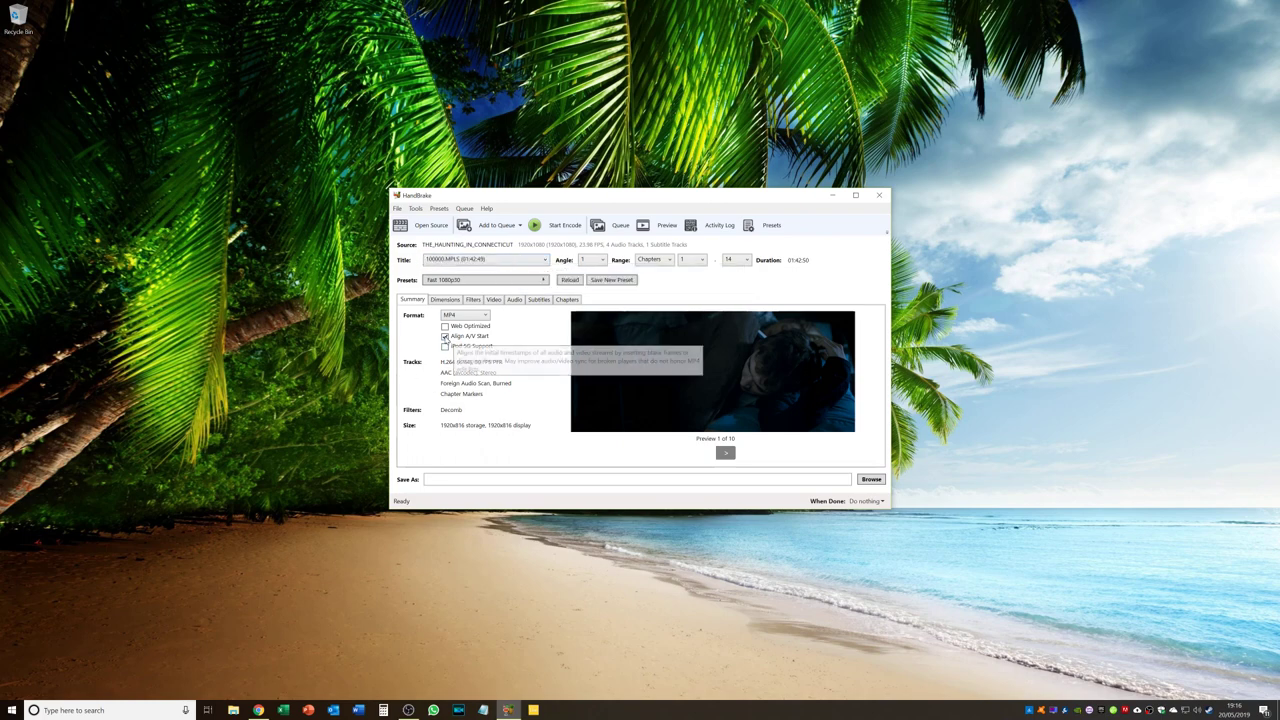
click(442, 326)
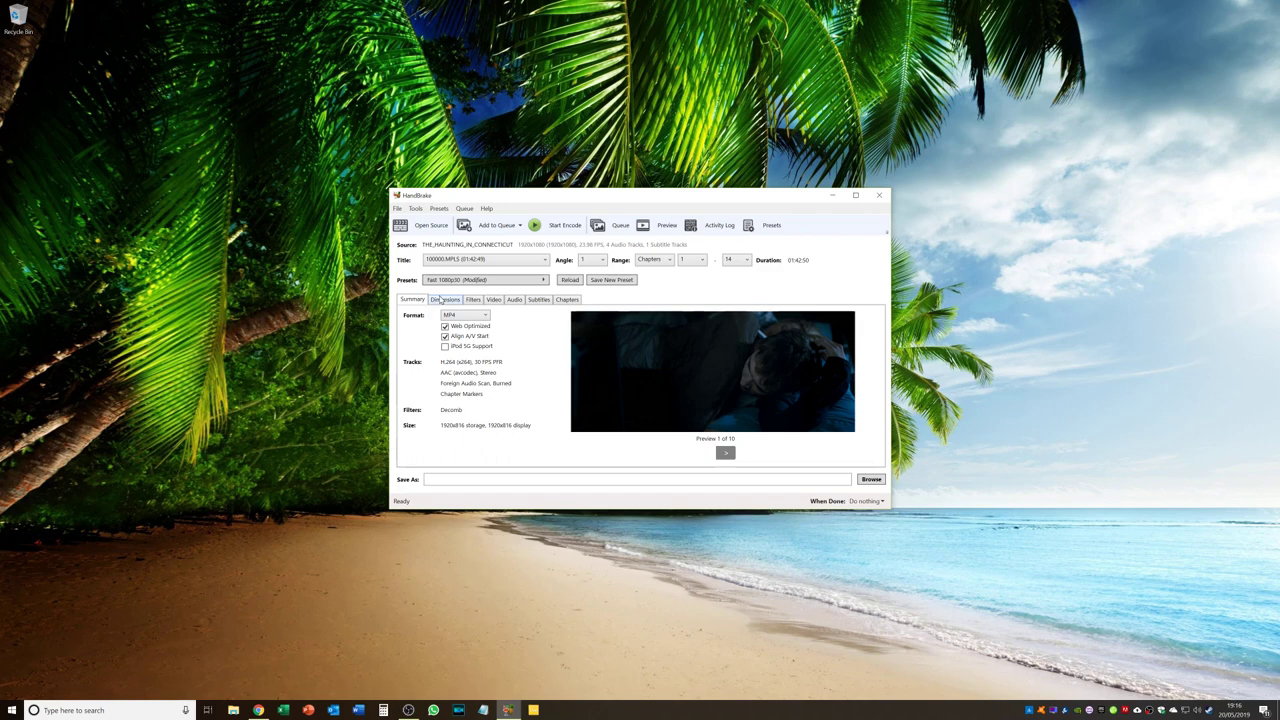
click(443, 299)
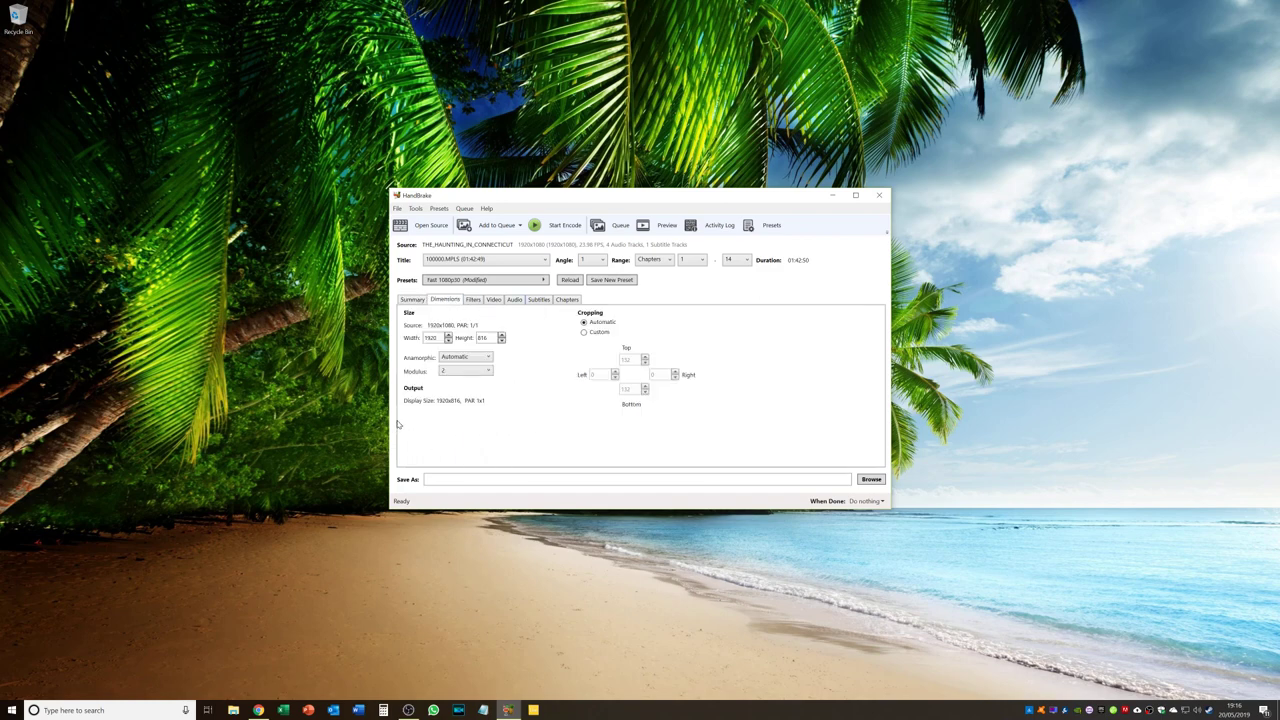
Set the Interlace Detection and Deinterlace filters to Off.
click(471, 299)
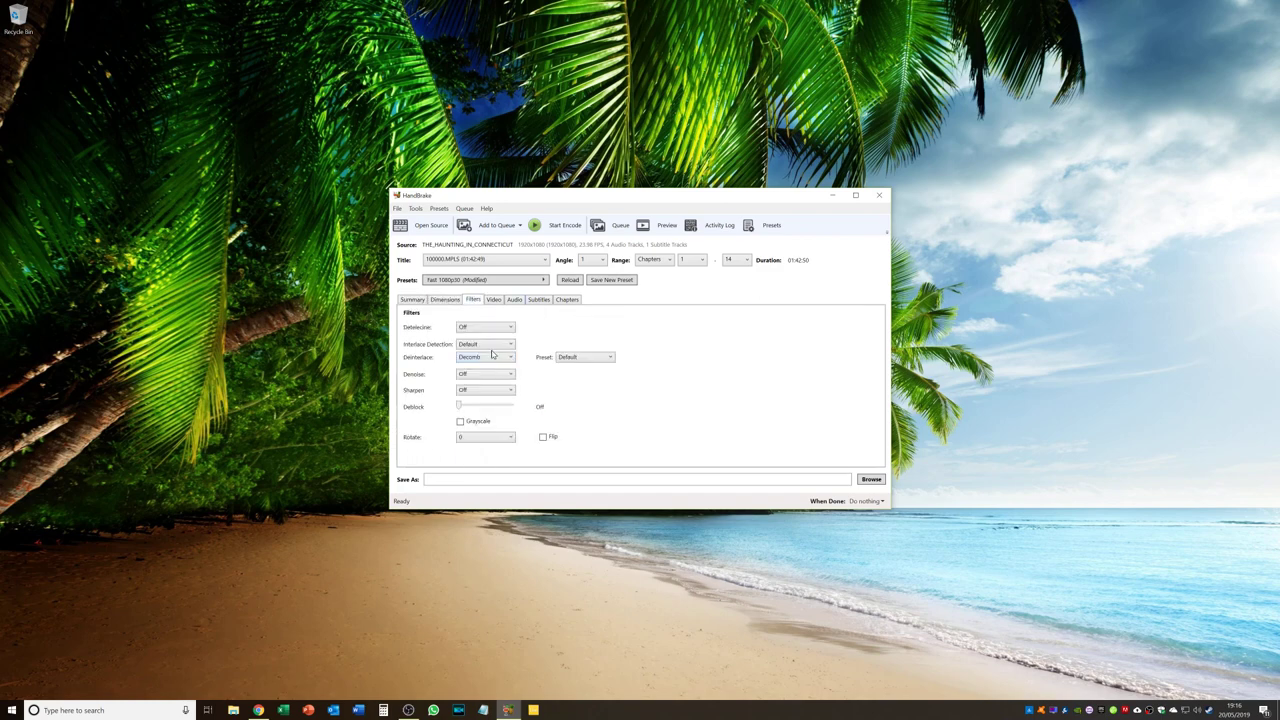
click(485, 343)
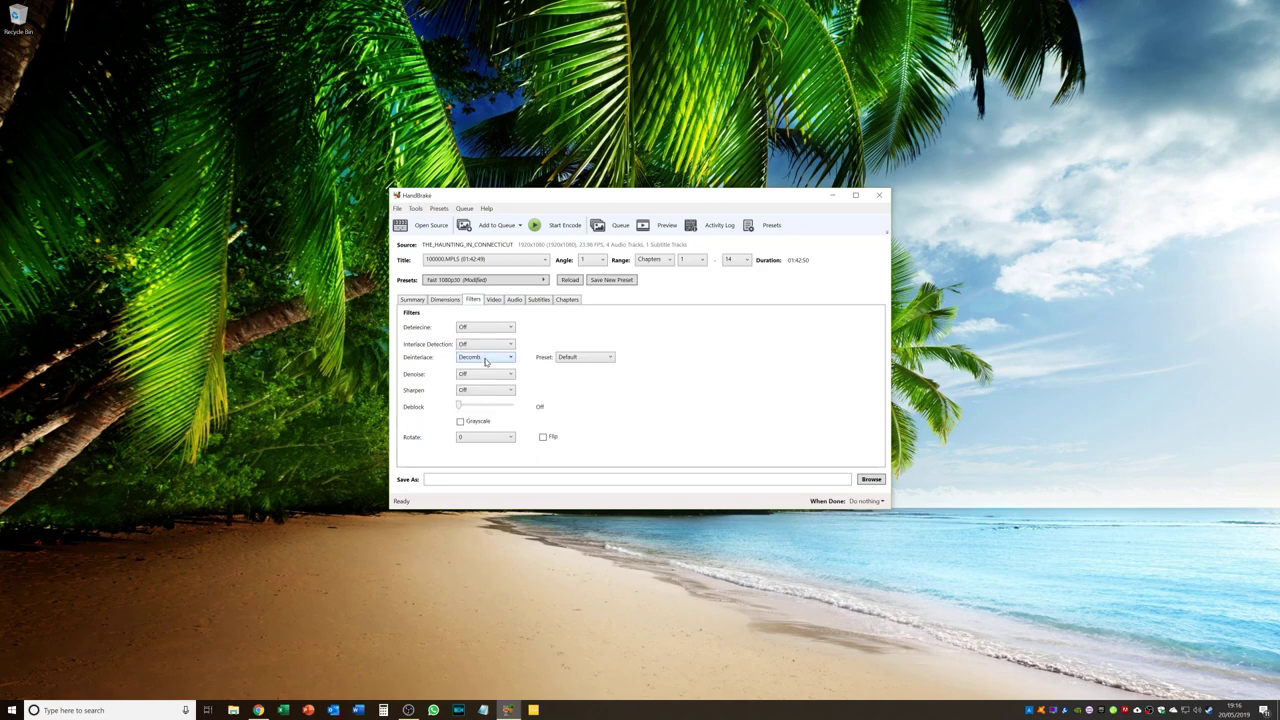
click(485, 357)
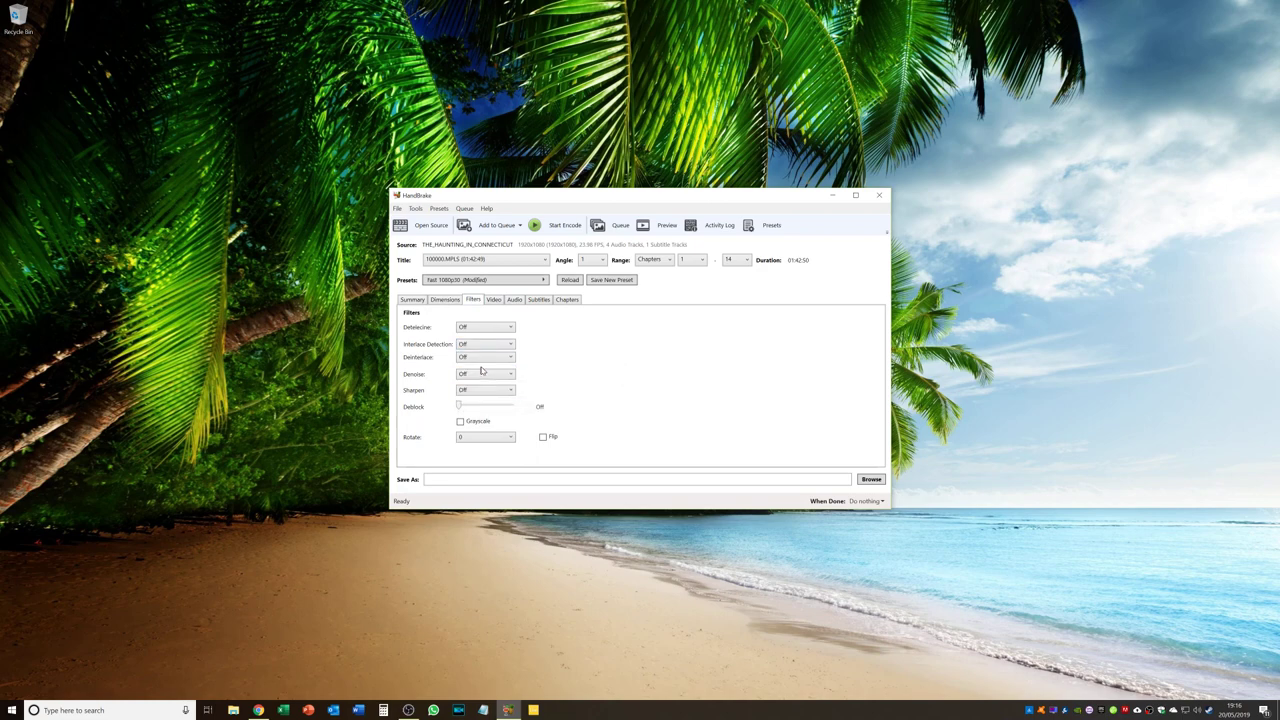
Set the video encoder to H.265 (Nvidia NVEnc).
click(491, 299)
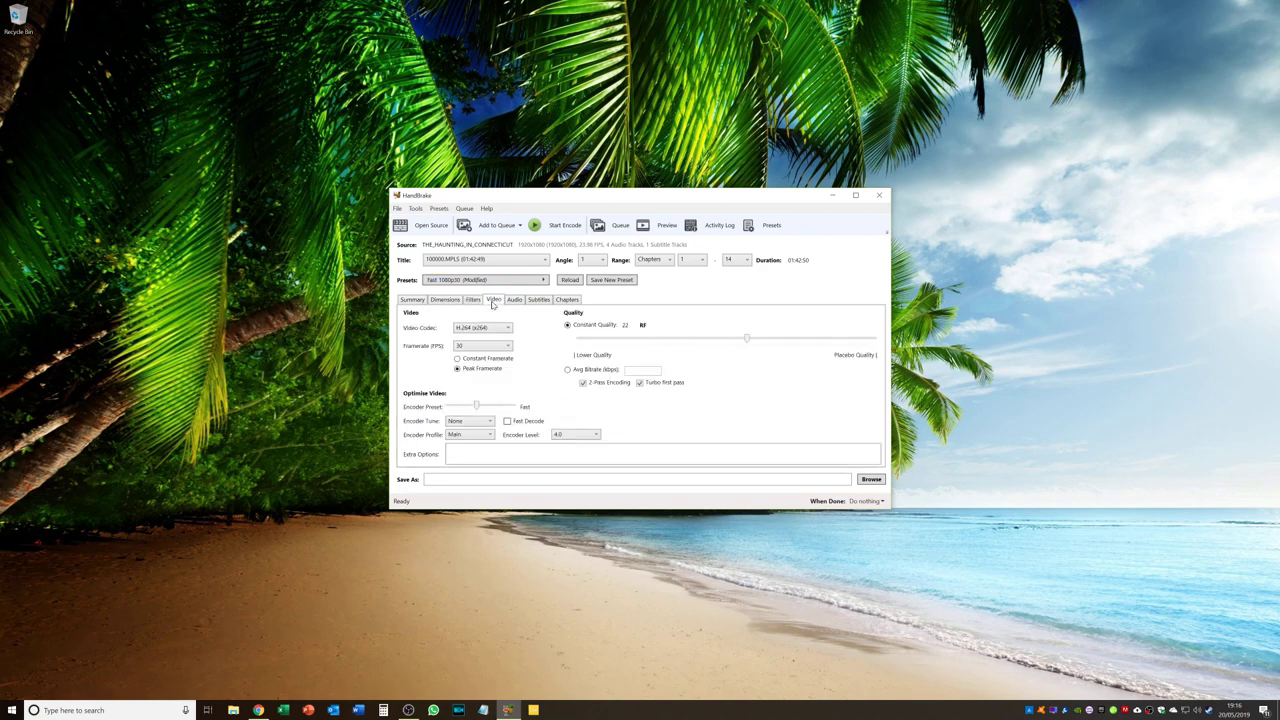
mouse_move(483, 328)
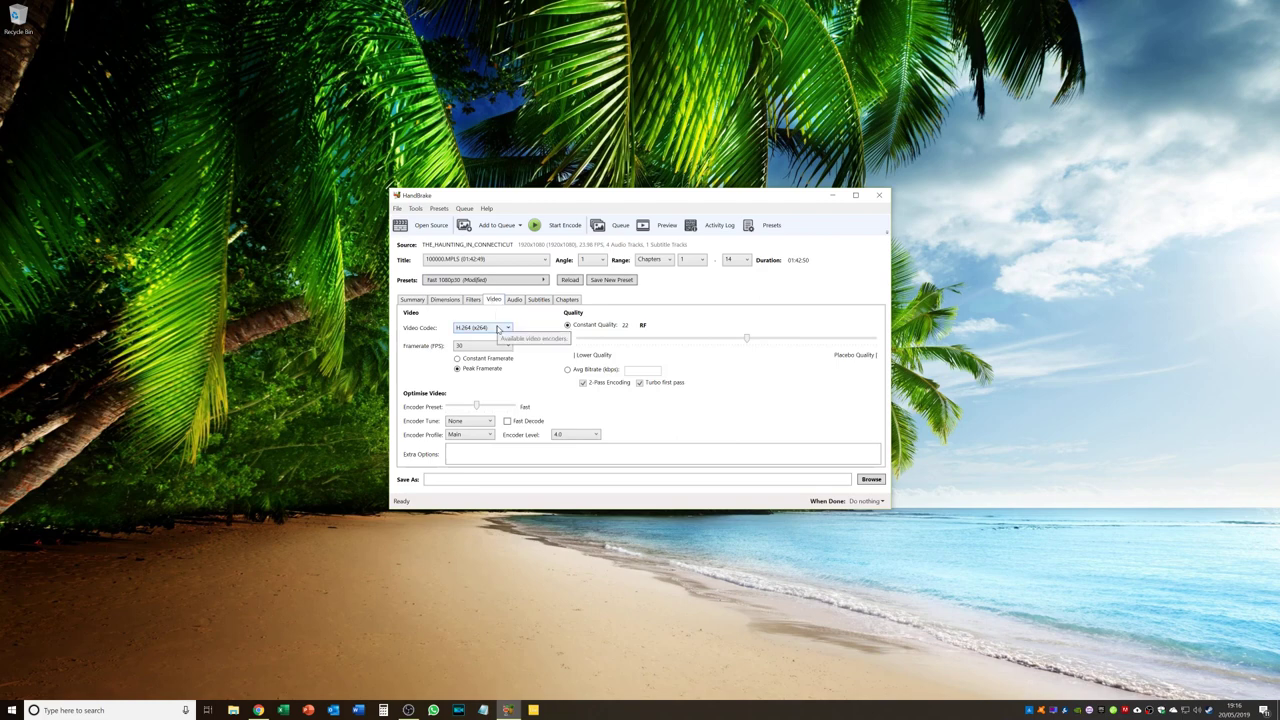
click(506, 328)
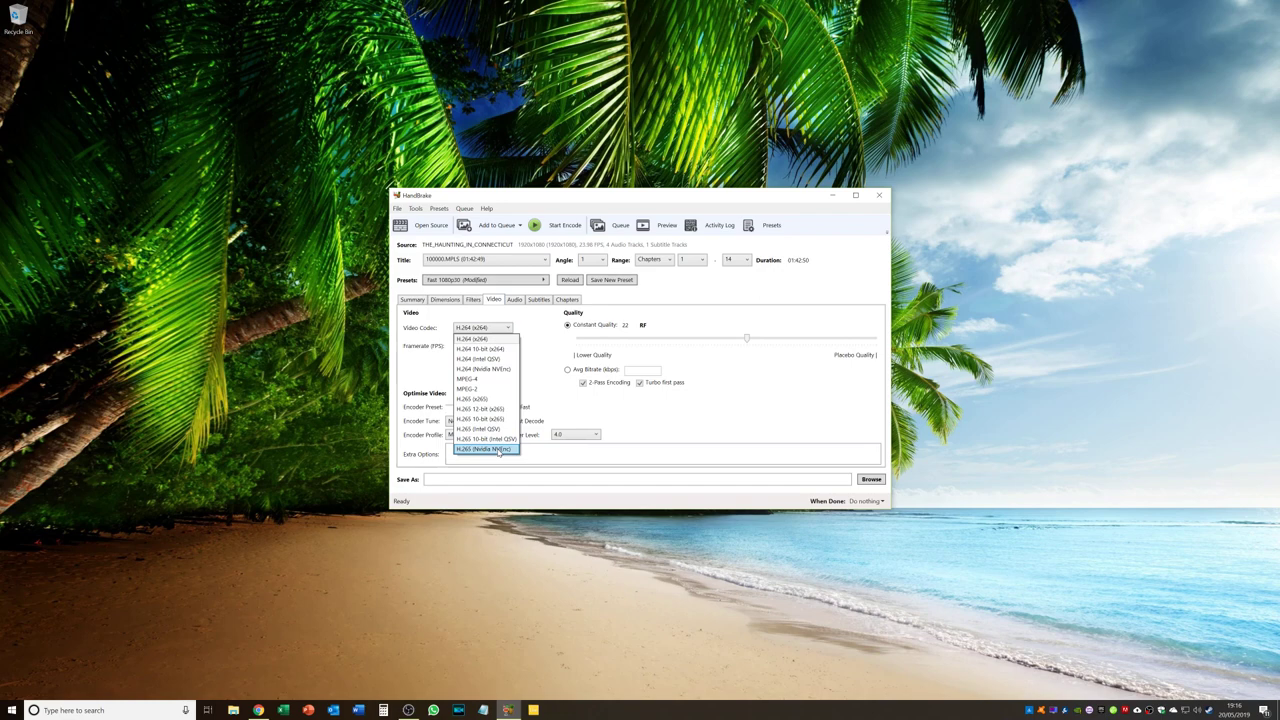
click(485, 449)
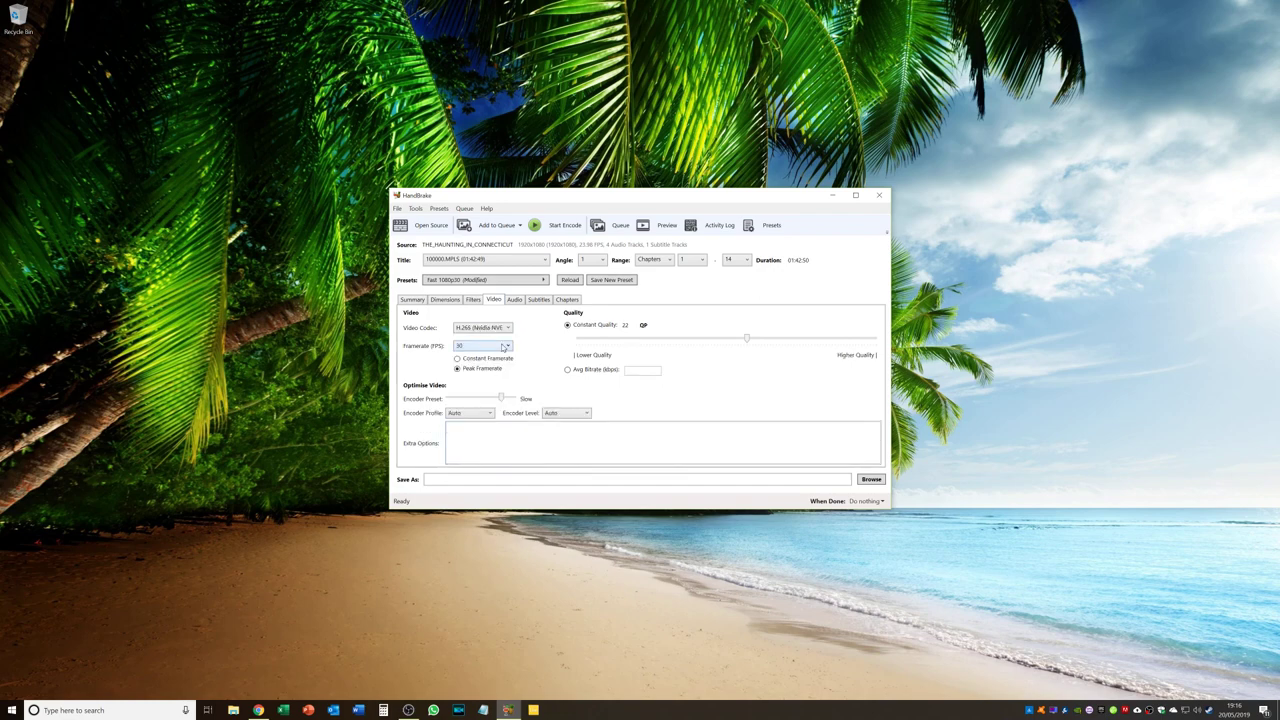
Keep the framerate same as source with constant framerate output.
click(483, 345)
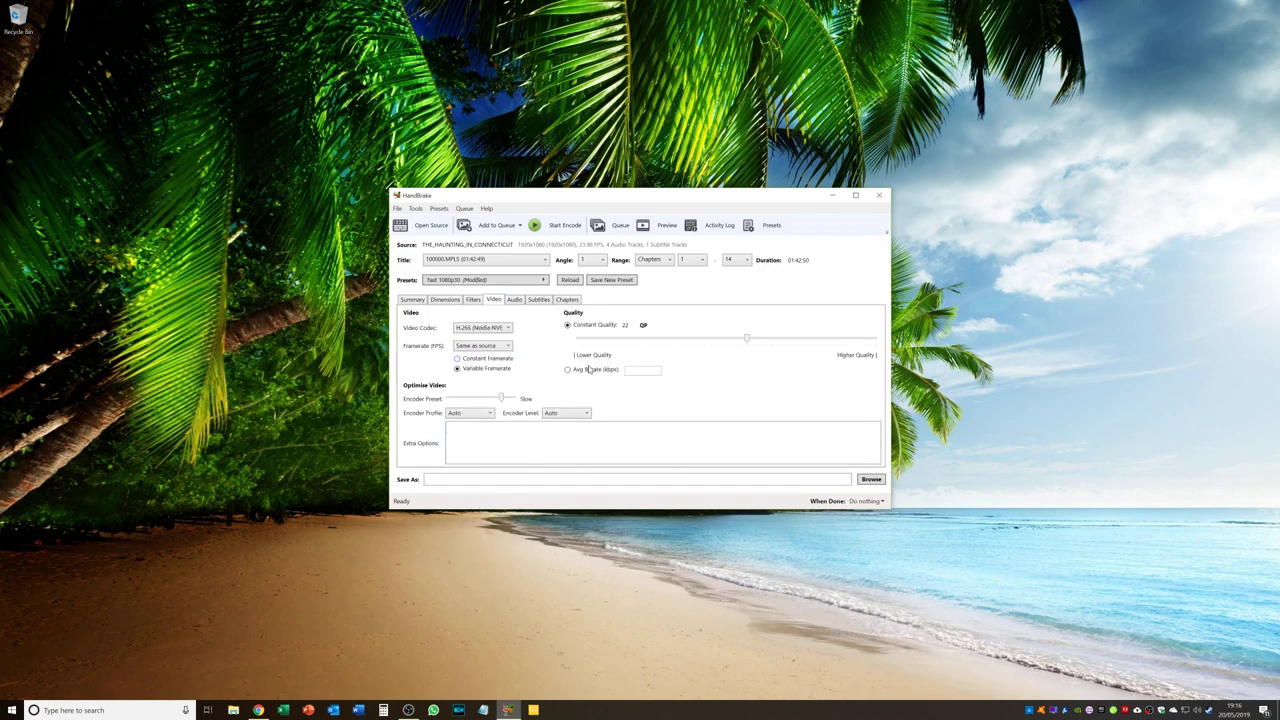
mouse_move(548, 364)
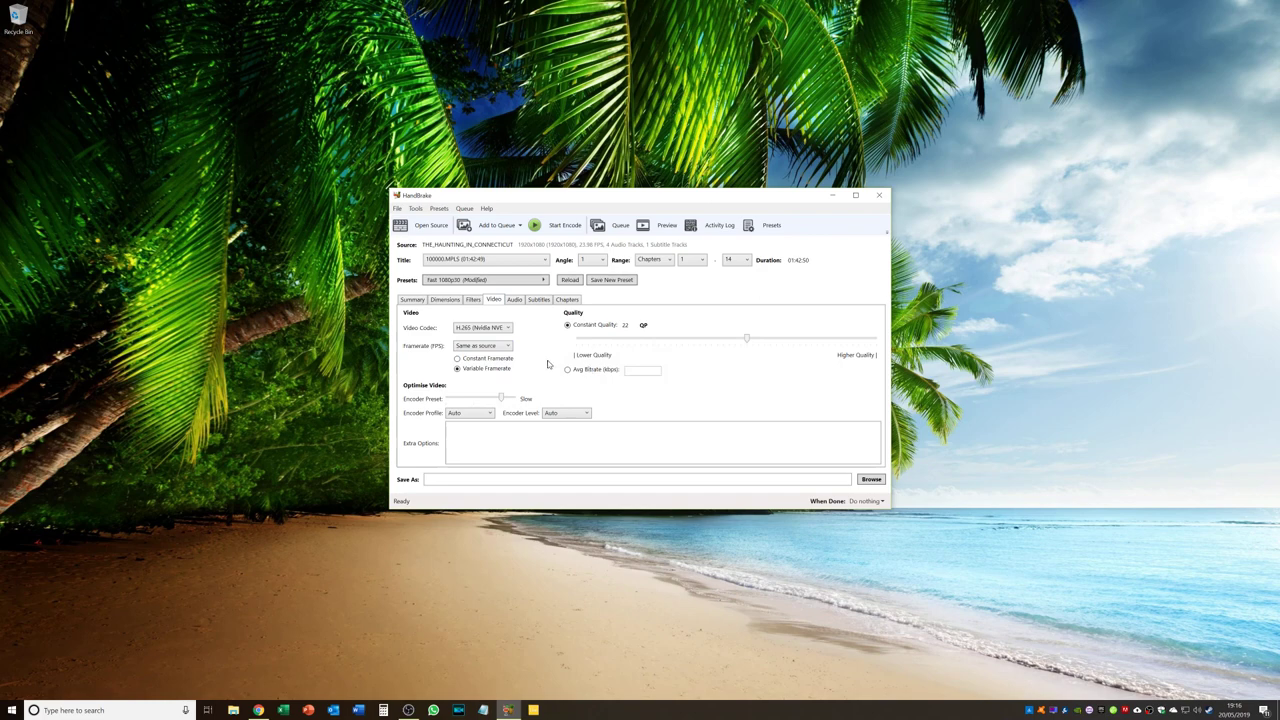
mouse_move(485, 358)
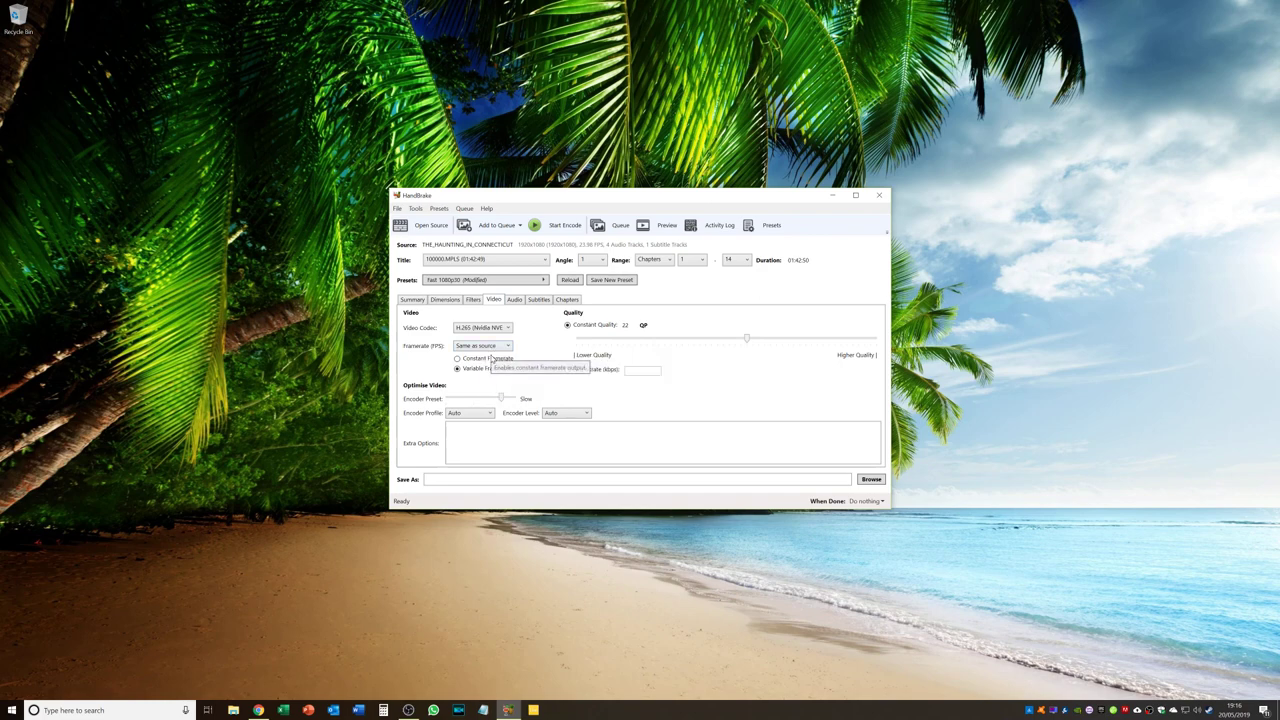
click(457, 358)
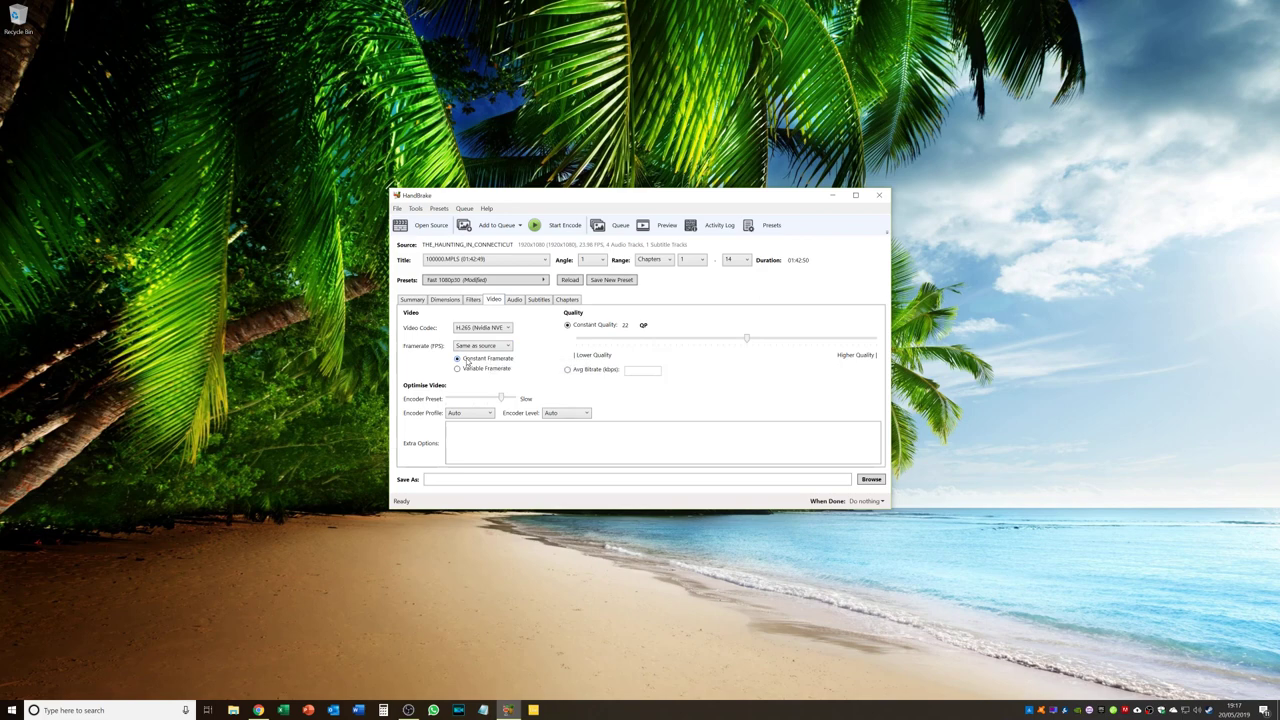
click(508, 345)
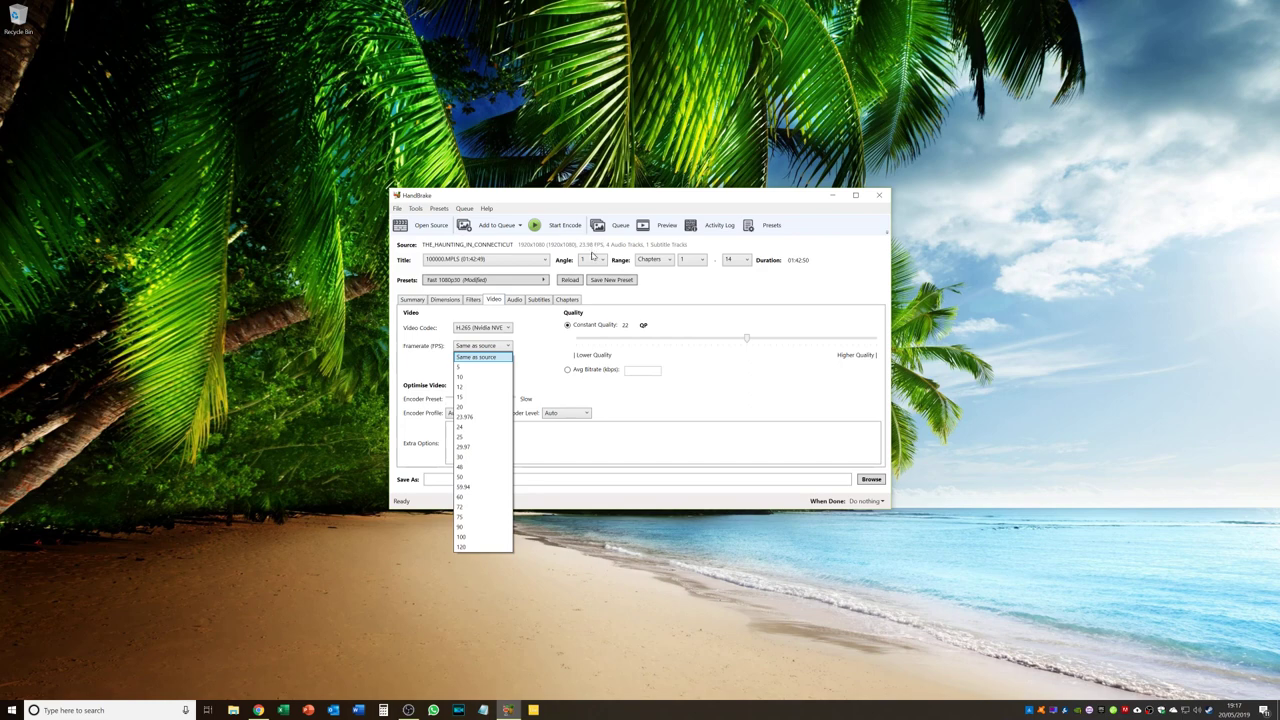
mouse_move(483, 416)
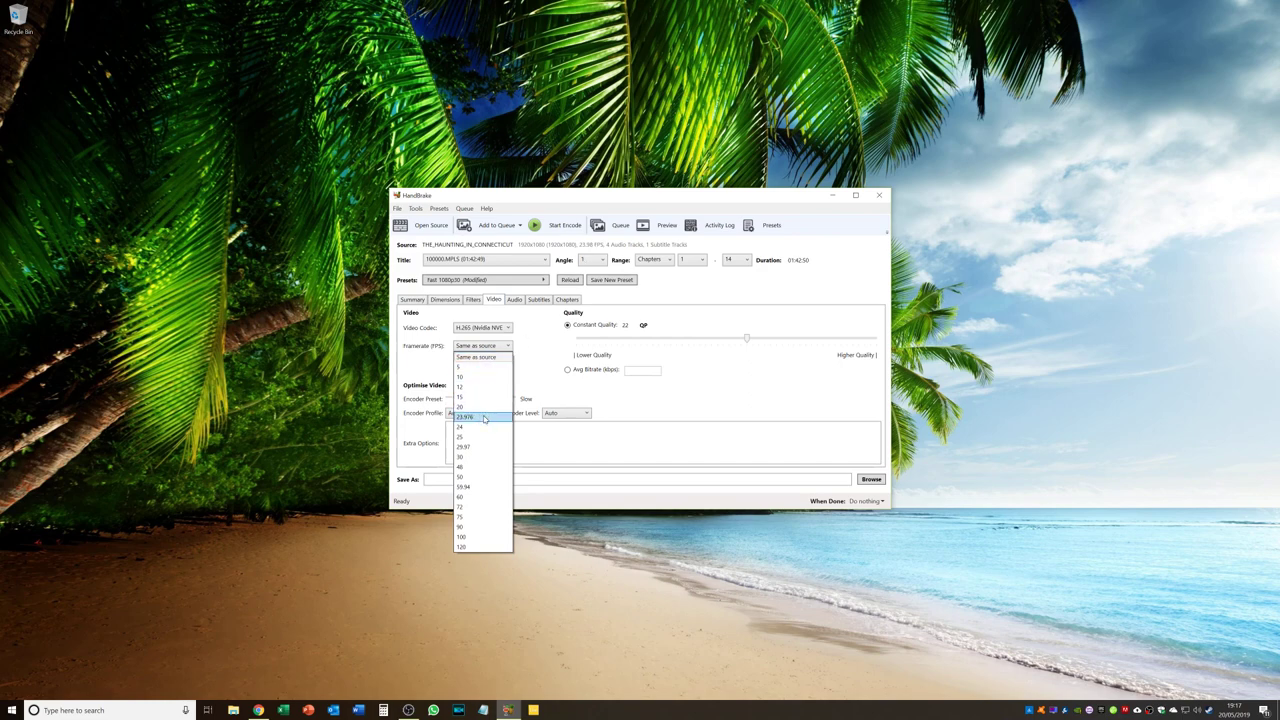
mouse_move(479, 456)
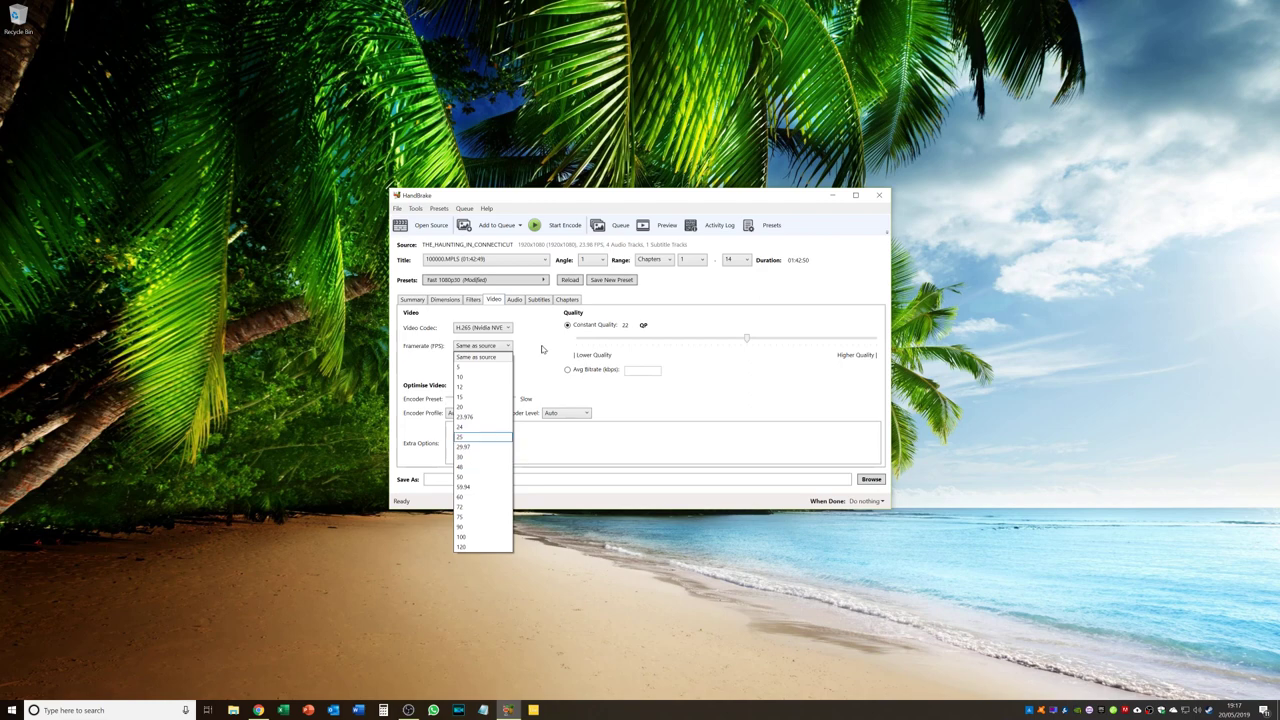
mouse_move(529, 353)
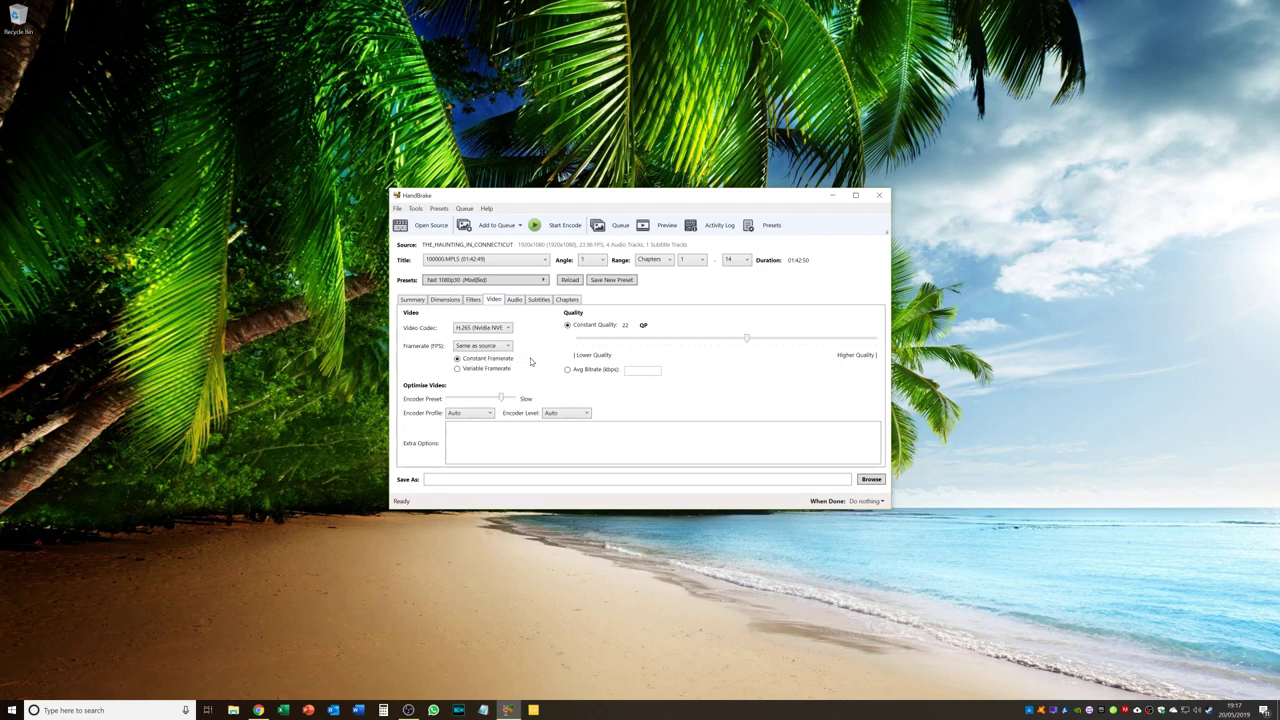
mouse_move(495, 345)
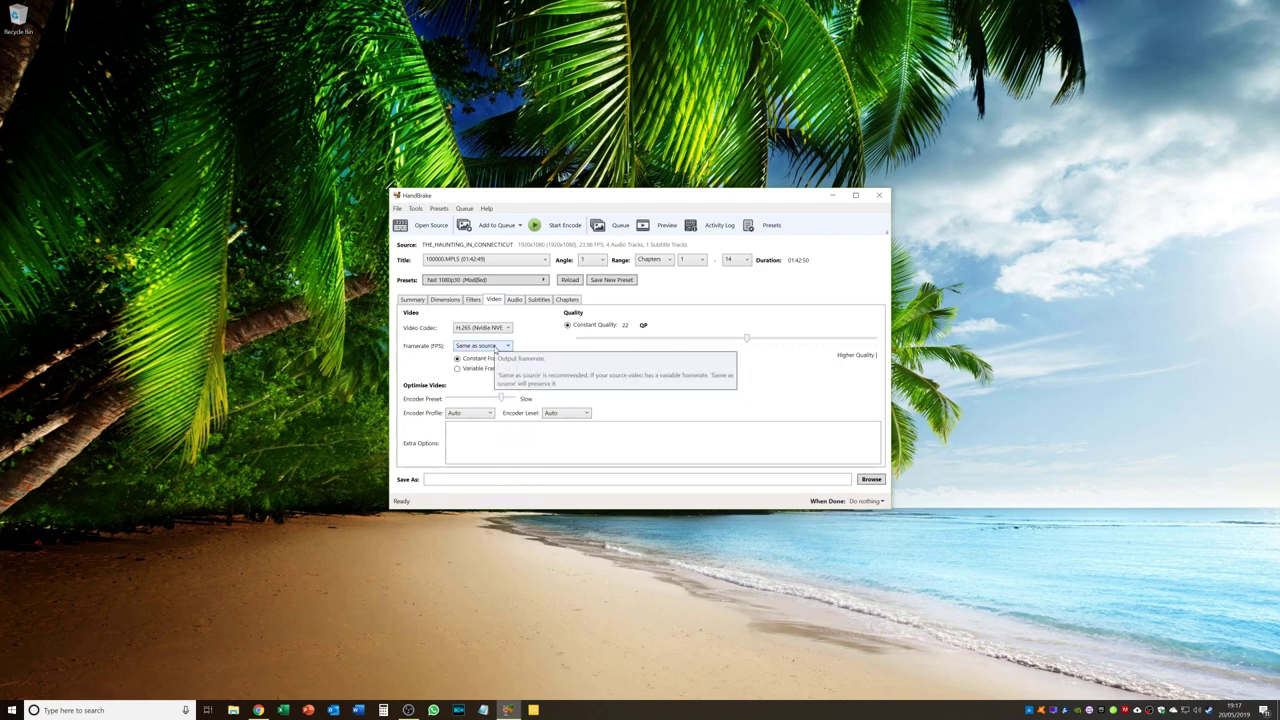
click(507, 345)
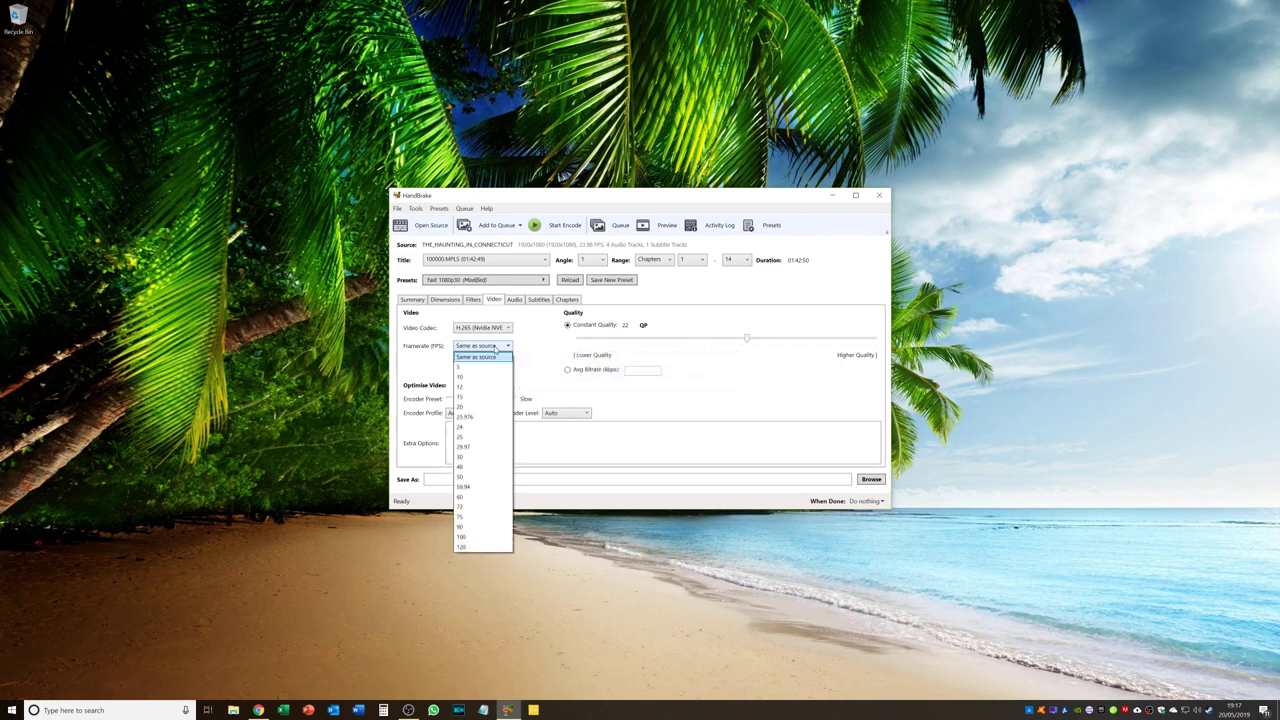
click(476, 357)
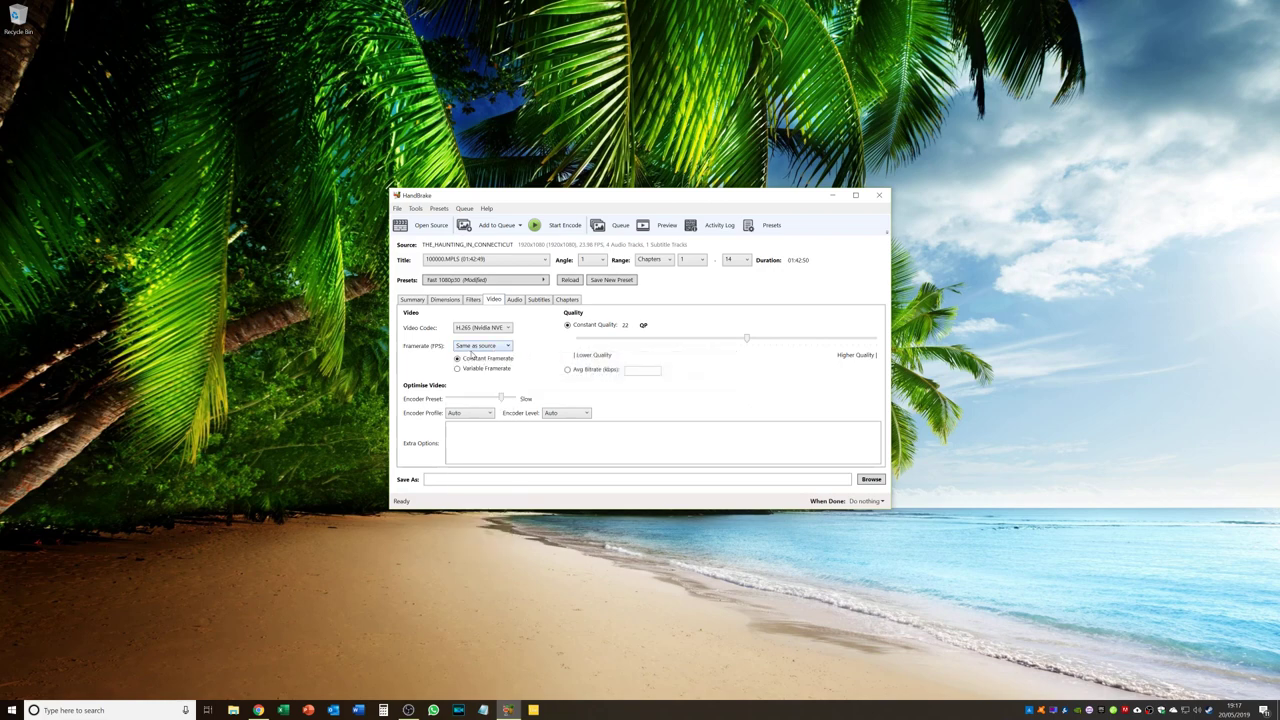
mouse_move(480, 345)
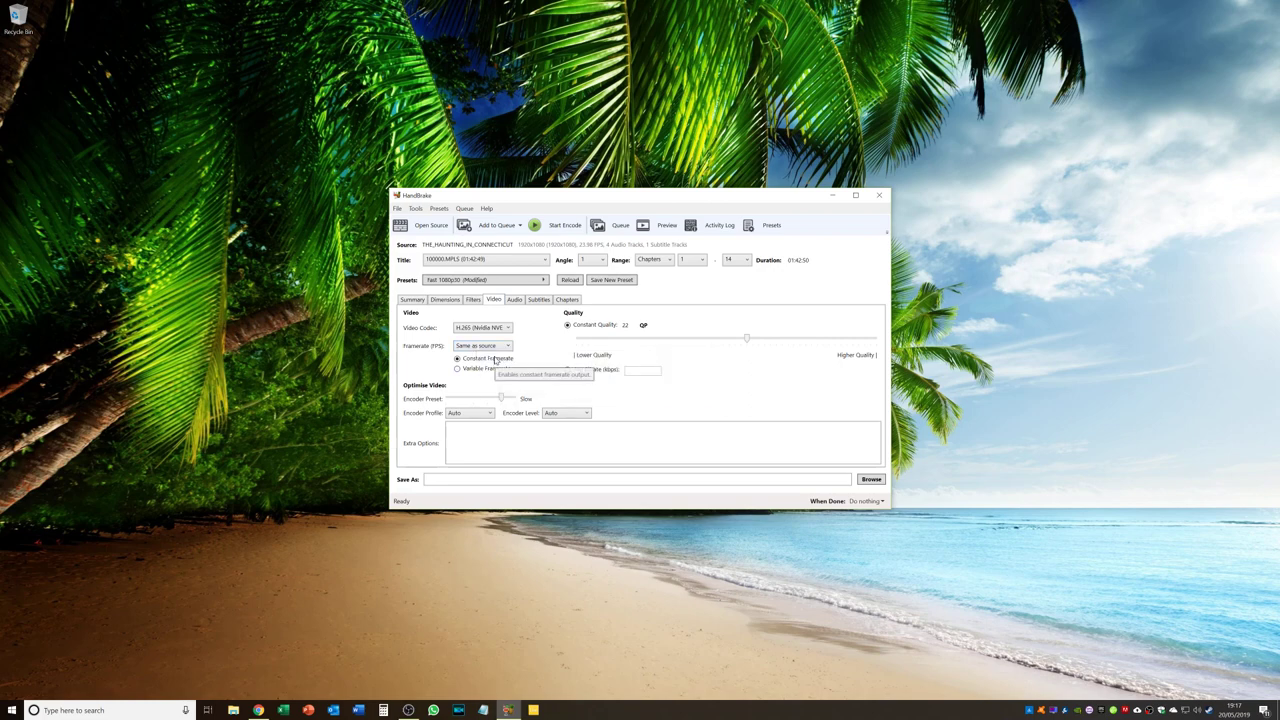
mouse_move(502, 398)
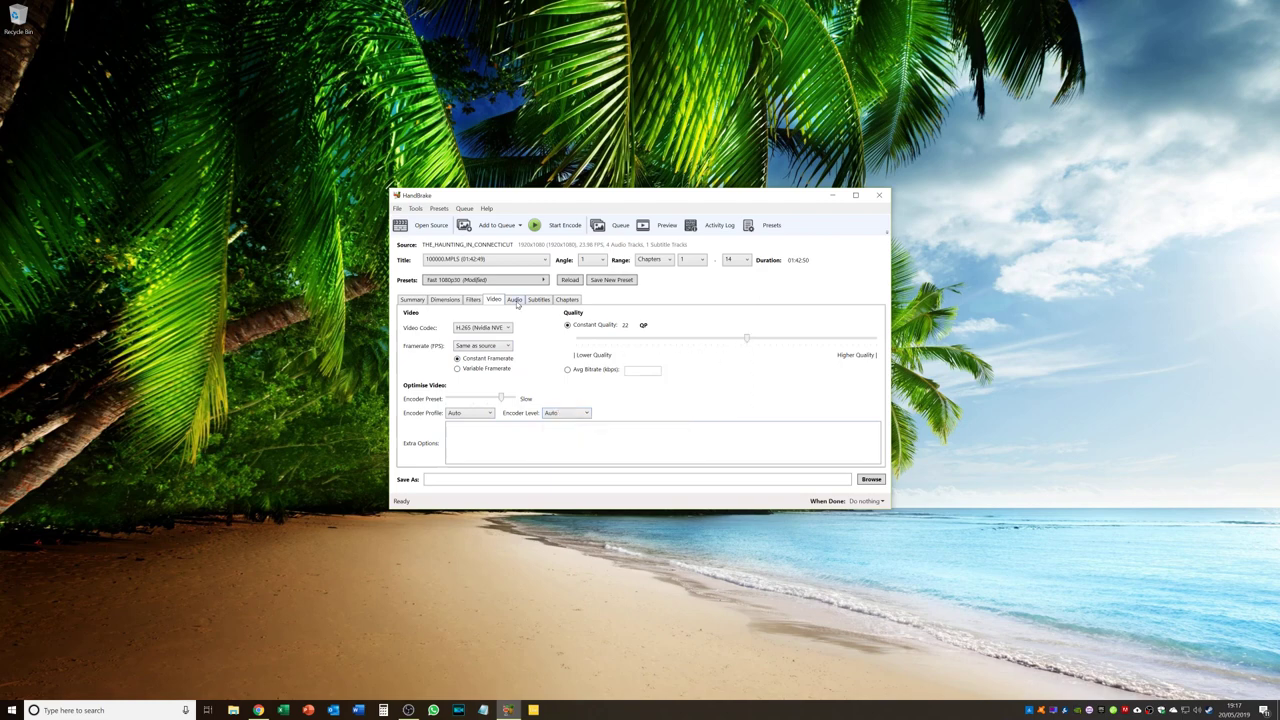
Use English DTS 5.1 audio track 1, encoded as AAC 160 with stereo mixdown.
click(513, 299)
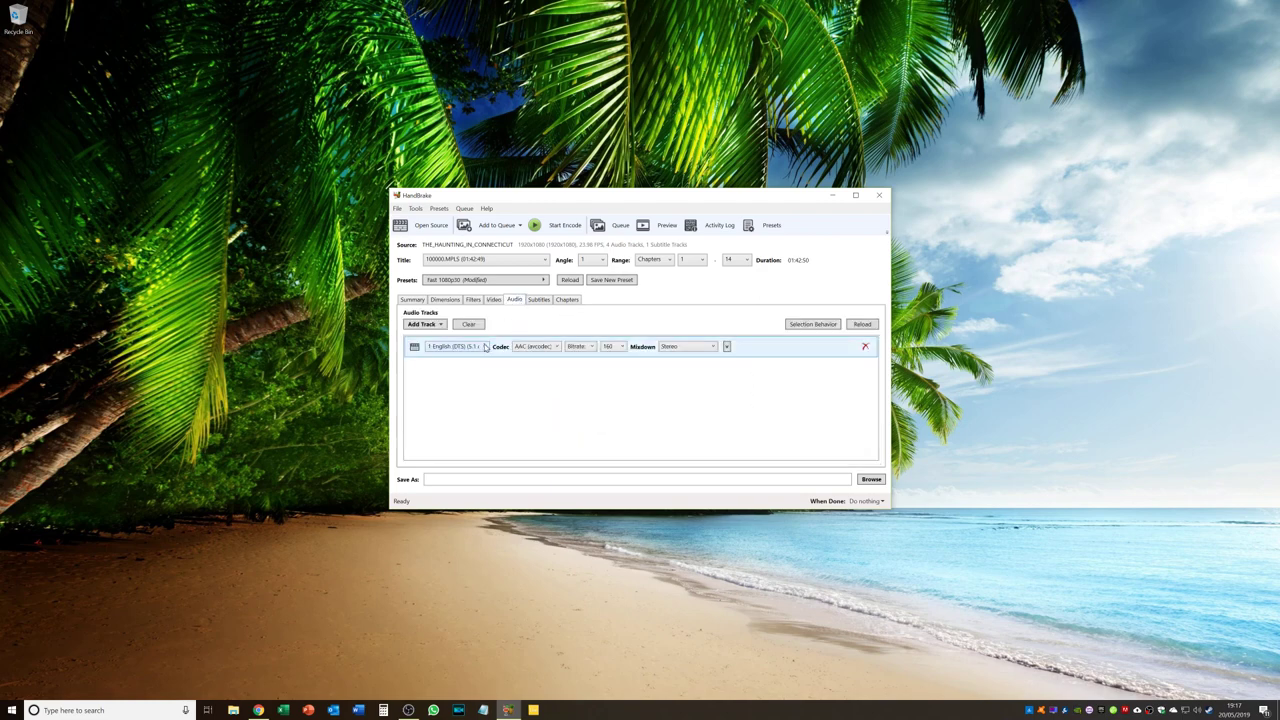
click(455, 346)
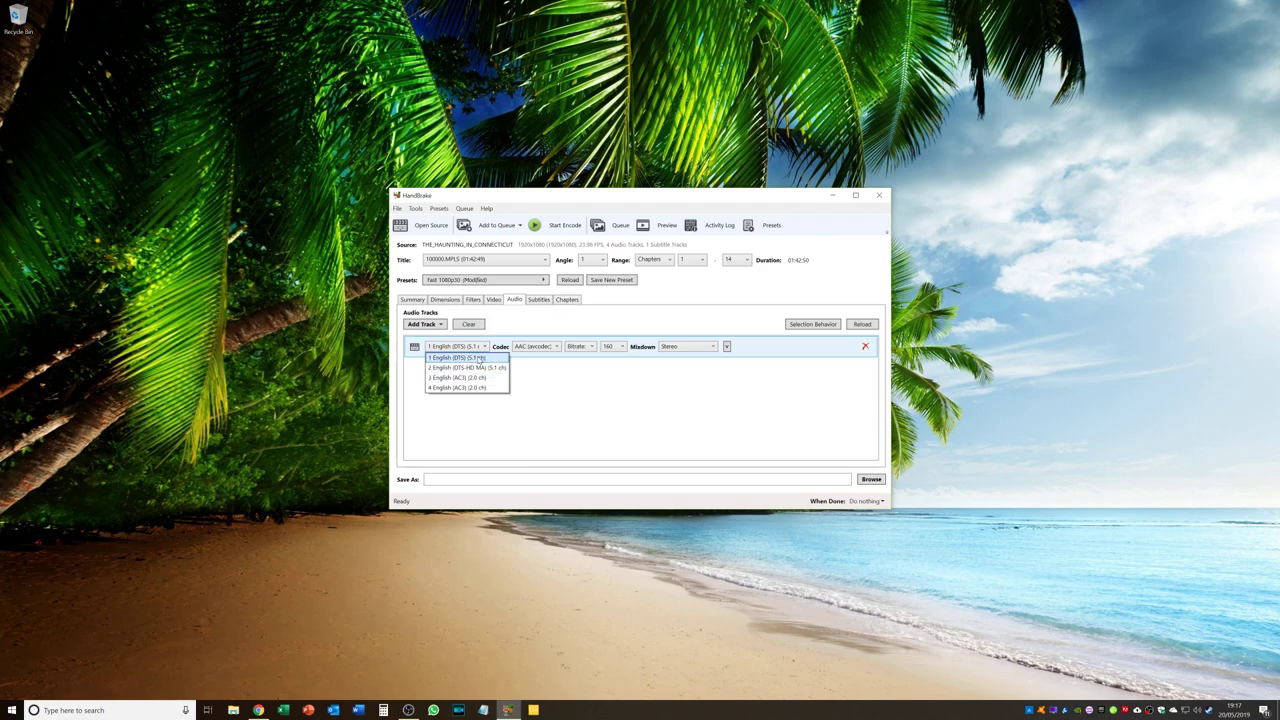
click(457, 357)
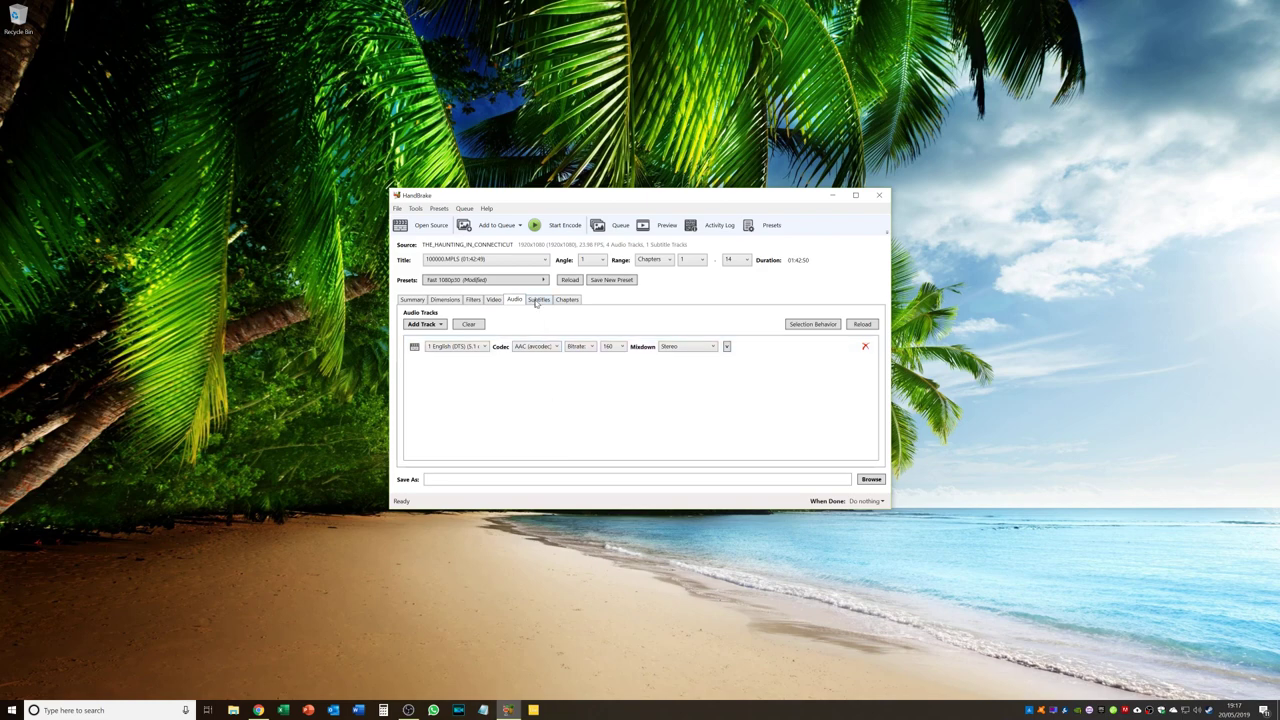
click(688, 346)
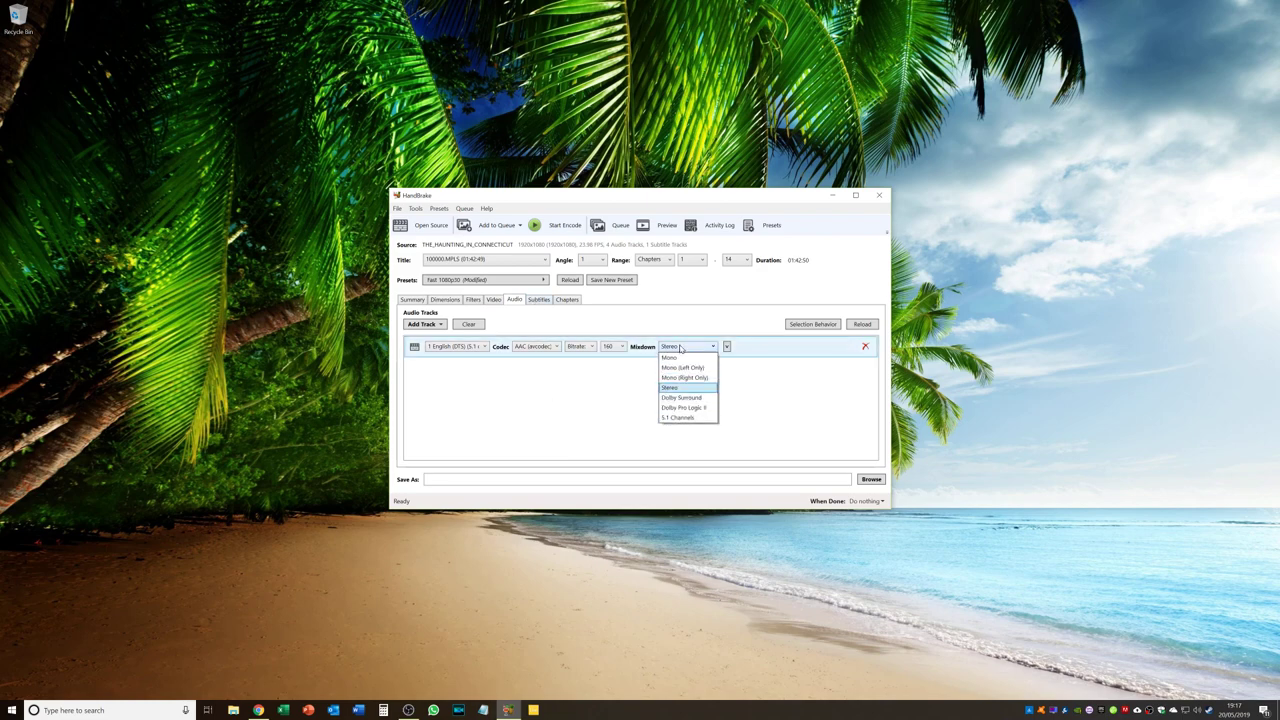
mouse_move(688, 407)
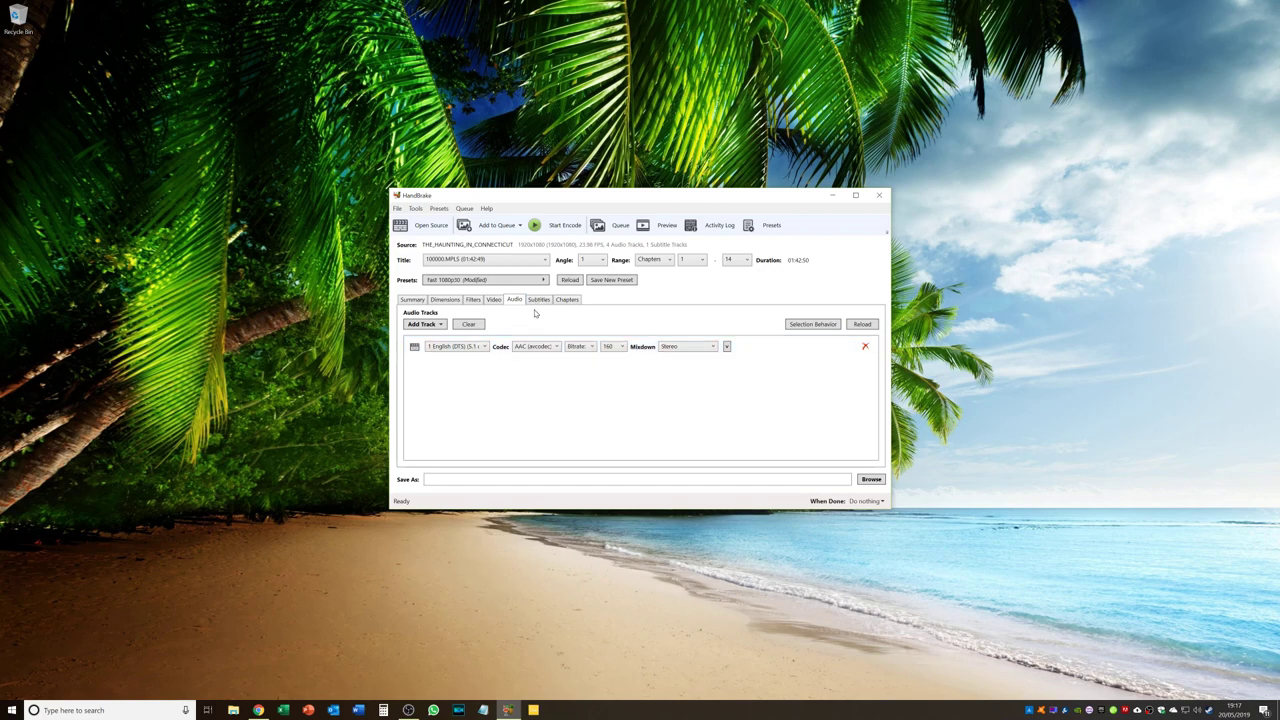
click(538, 299)
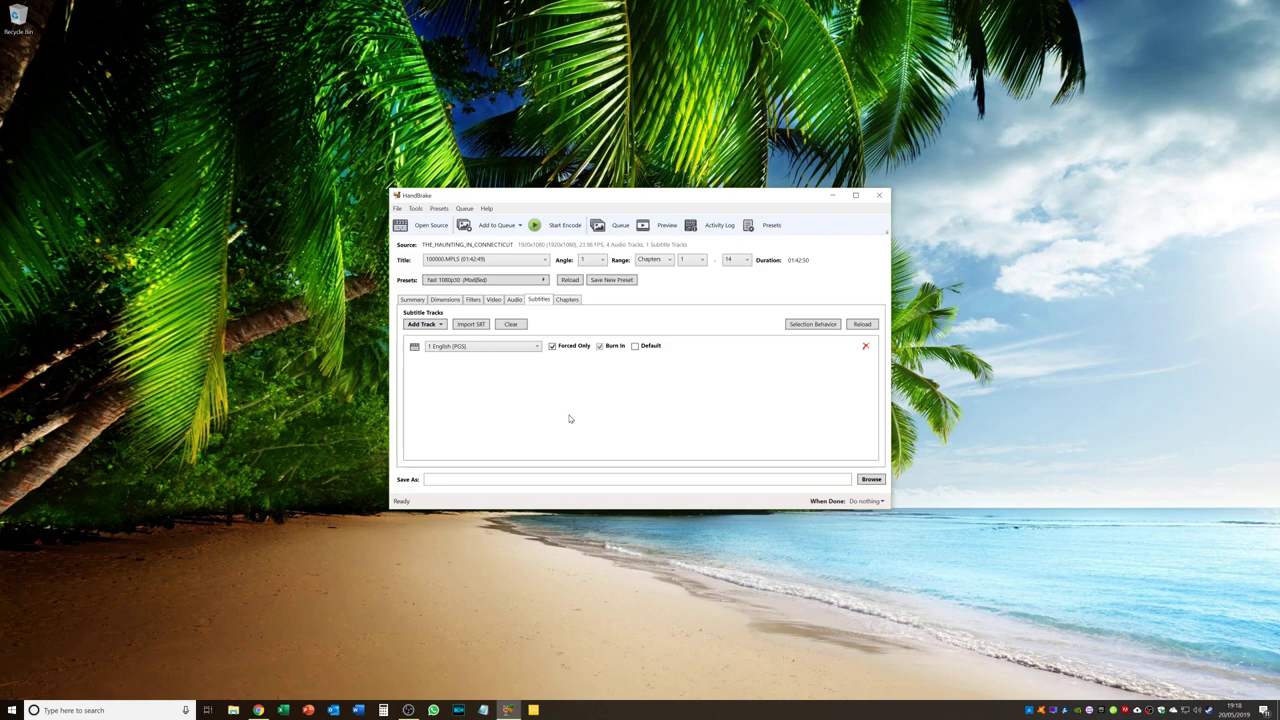
mouse_move(503, 374)
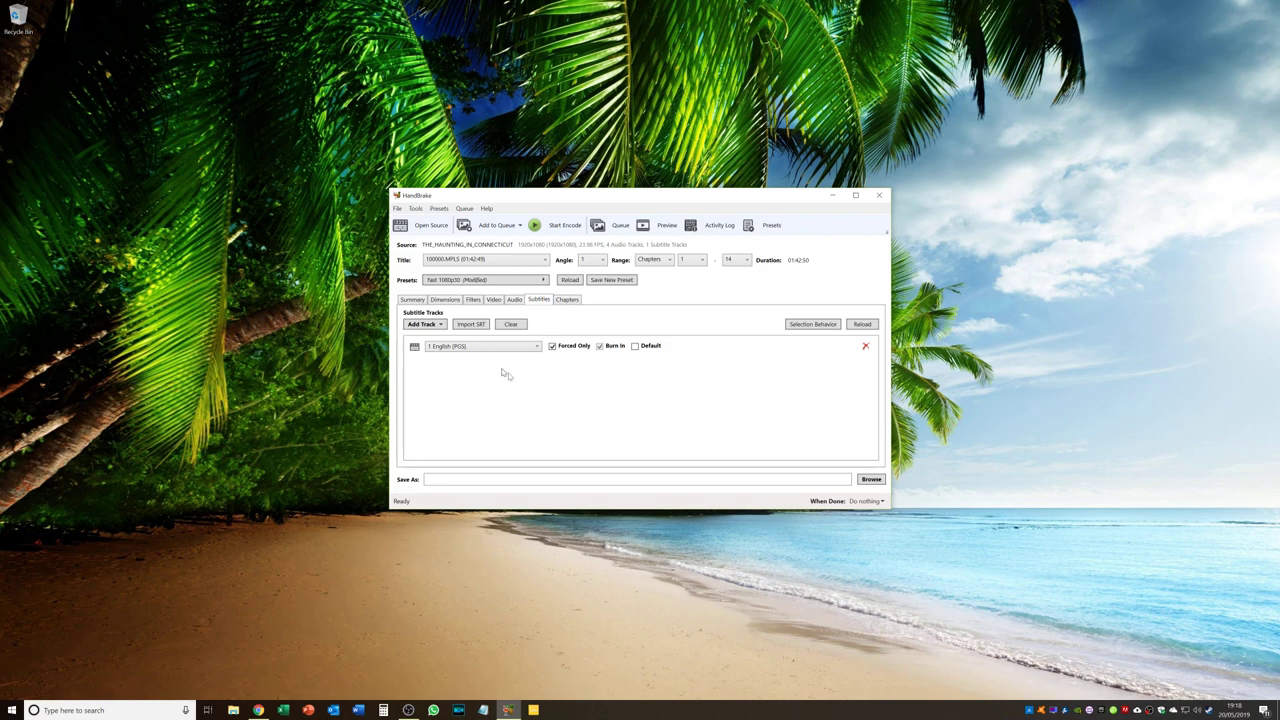
mouse_move(505, 416)
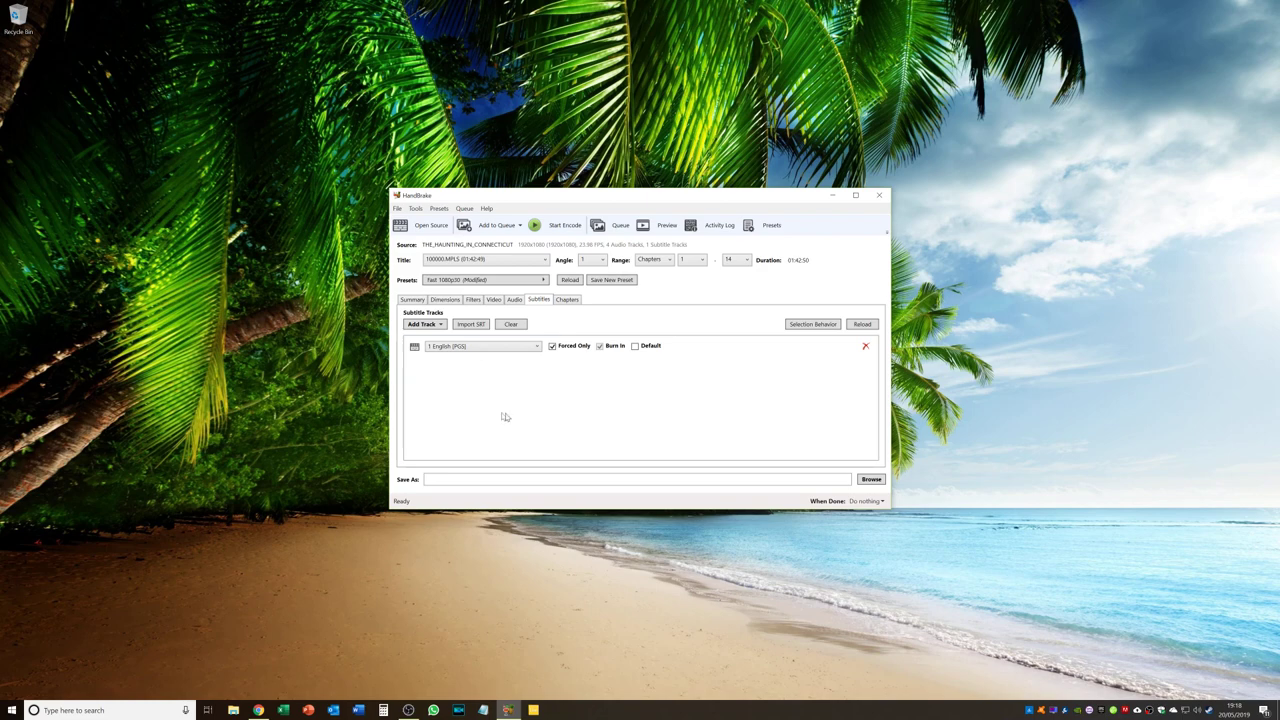
mouse_move(553, 409)
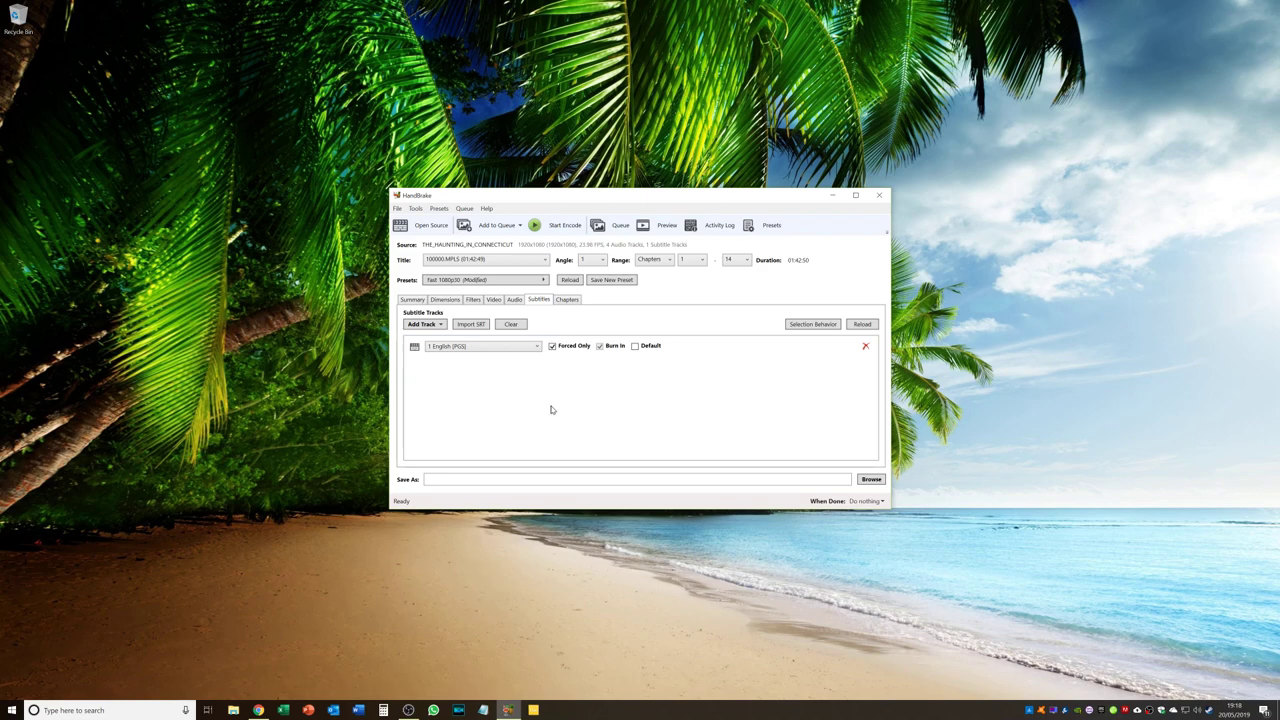
mouse_move(570, 327)
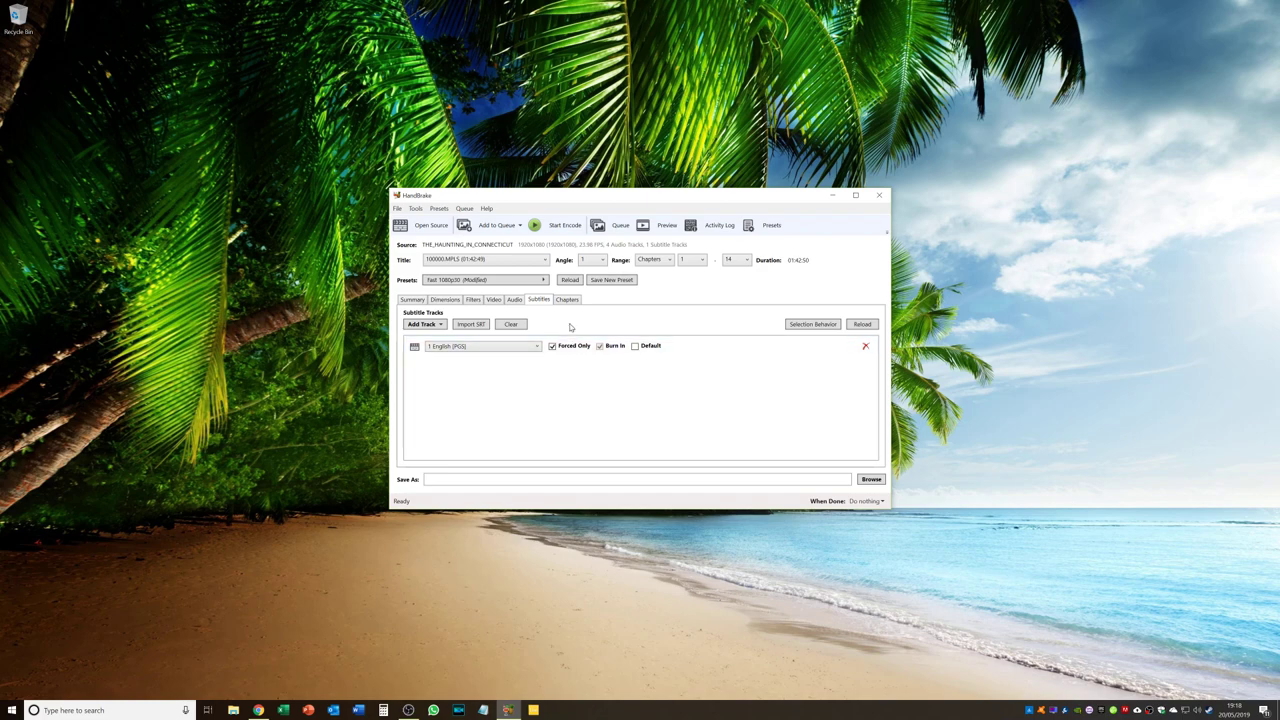
mouse_move(686, 416)
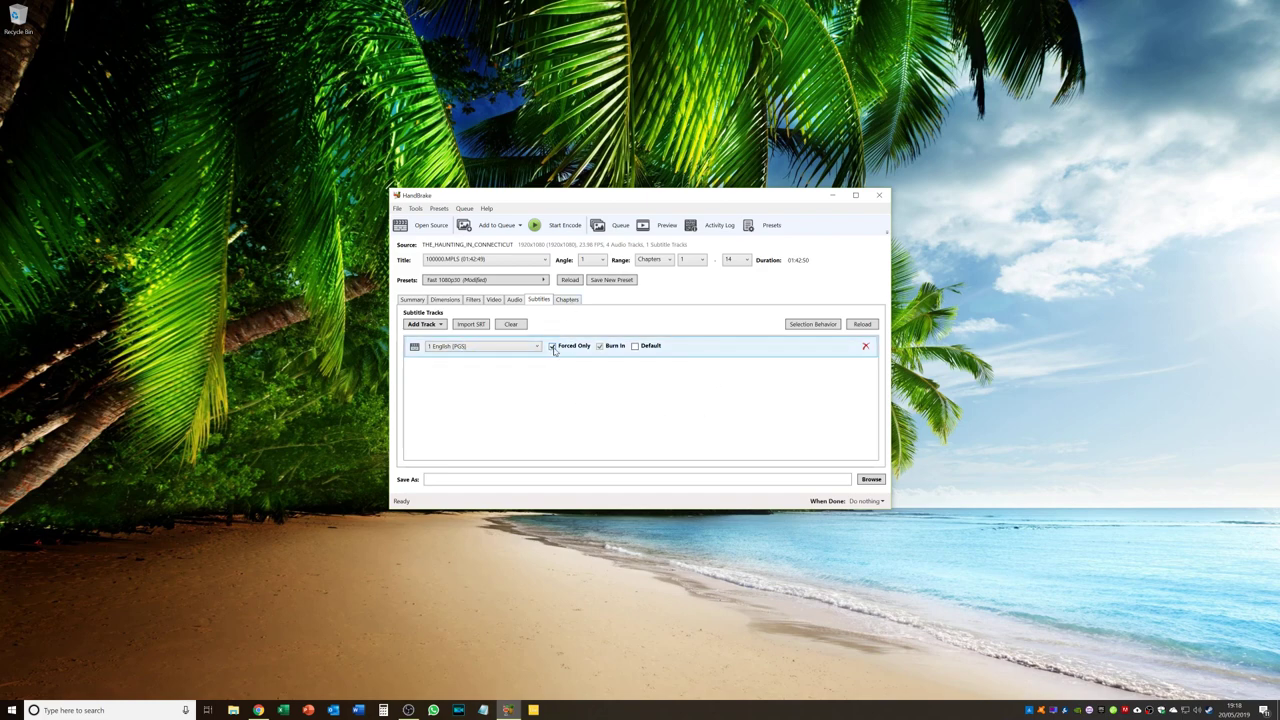
click(552, 345)
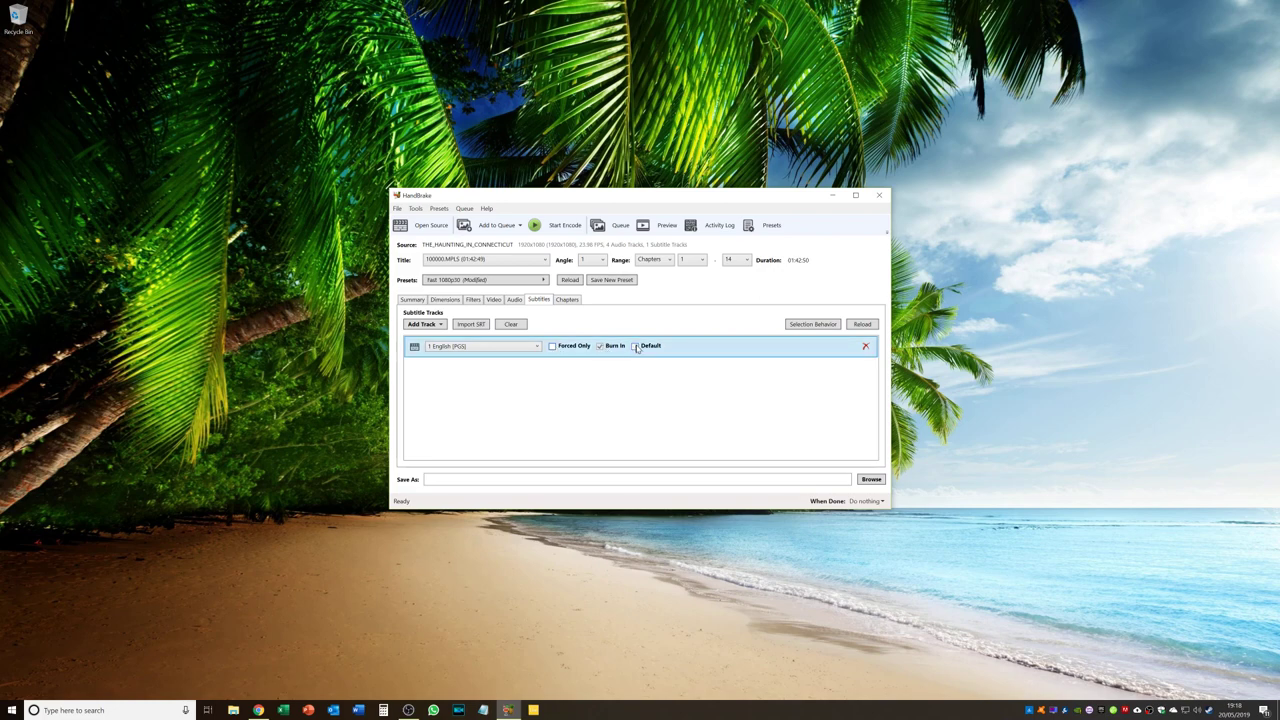
click(635, 345)
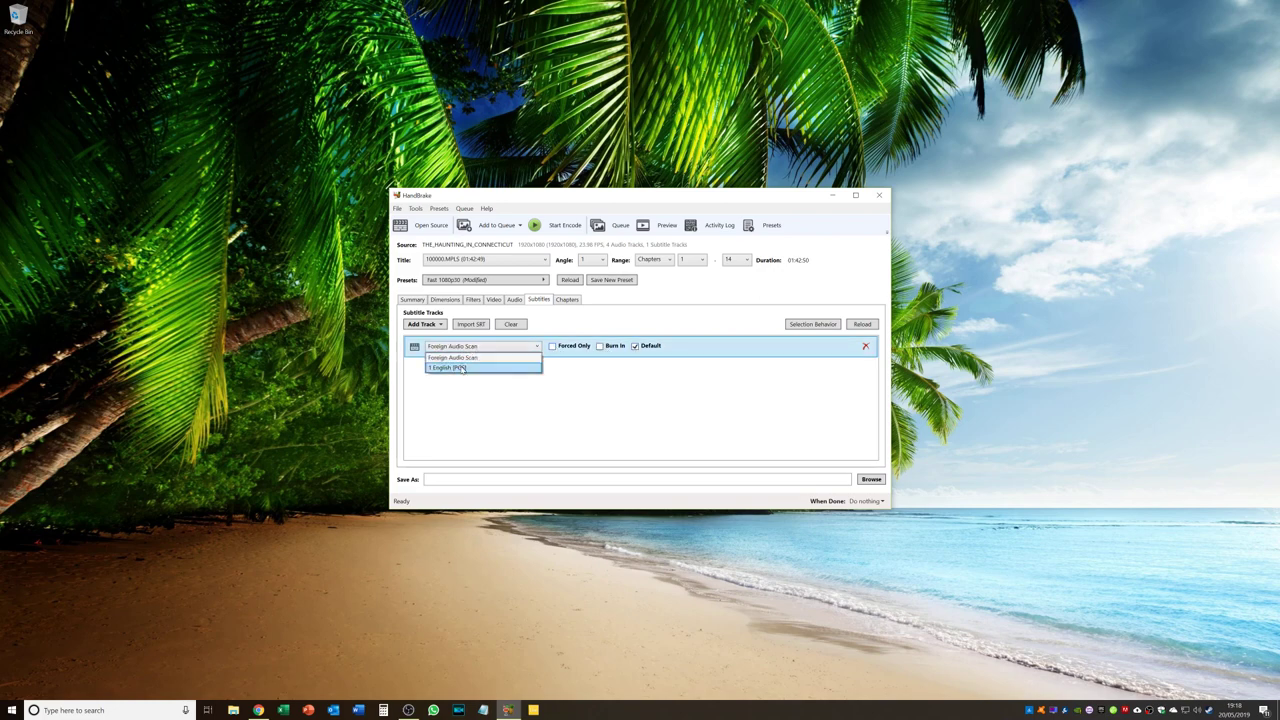
click(463, 369)
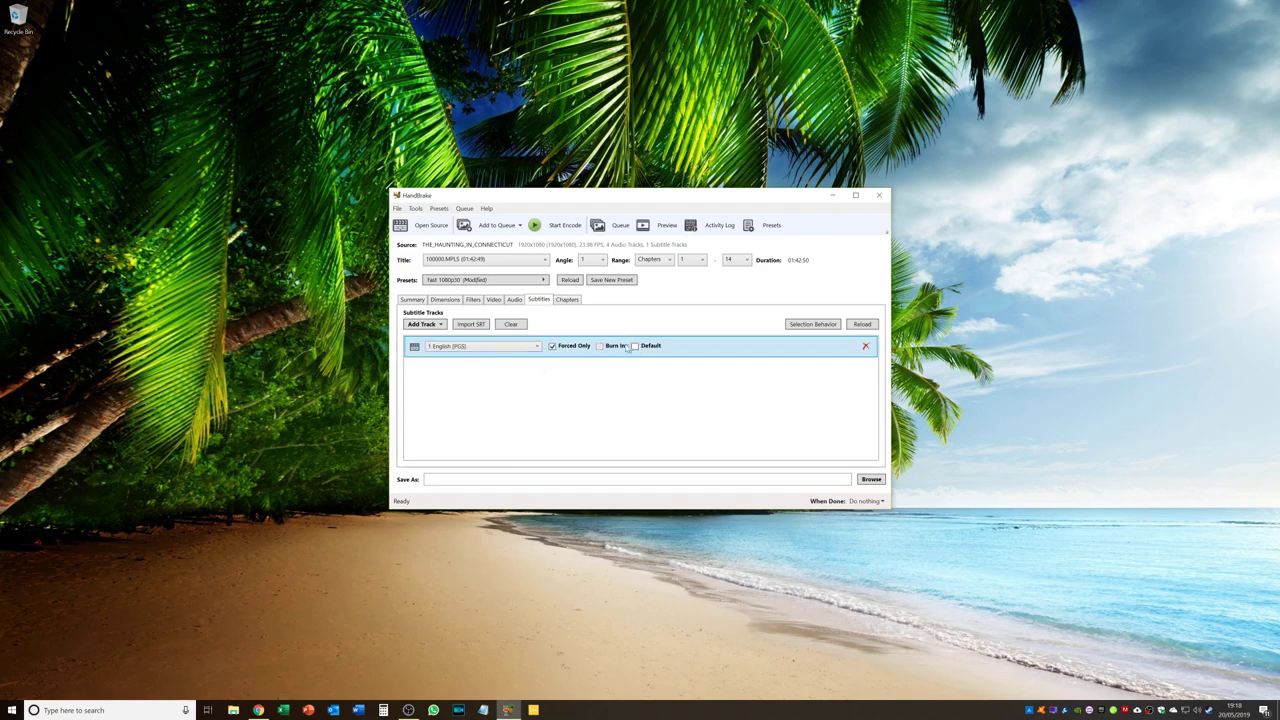
click(481, 346)
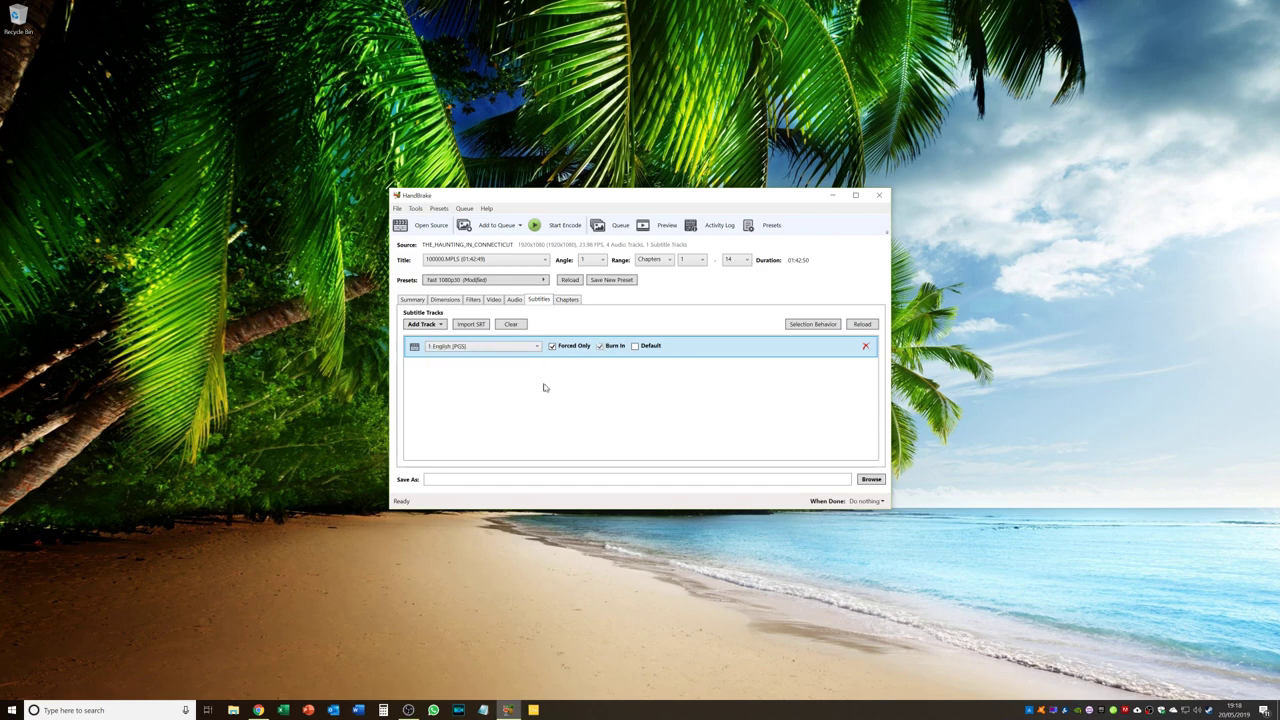
Keep chapter markers, save to Ready For Plex as The Haunting Of Conecticut.mp4, and start encoding.
click(566, 299)
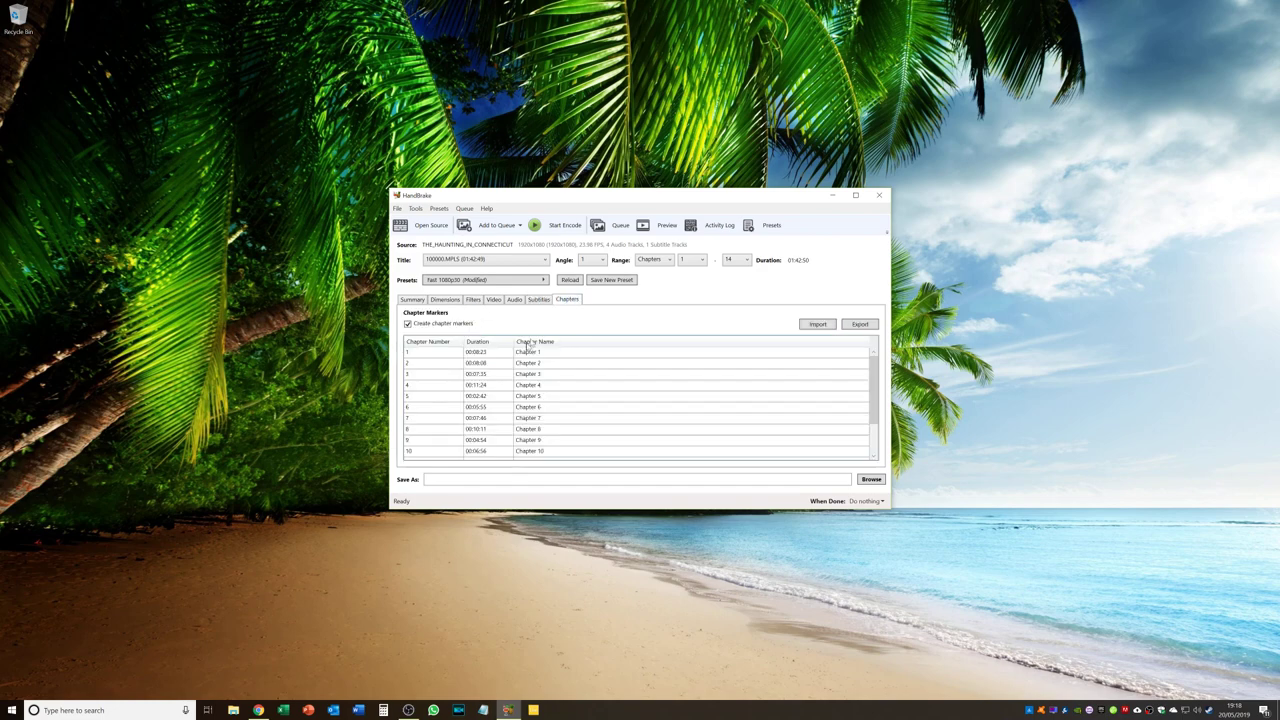
mouse_move(583, 365)
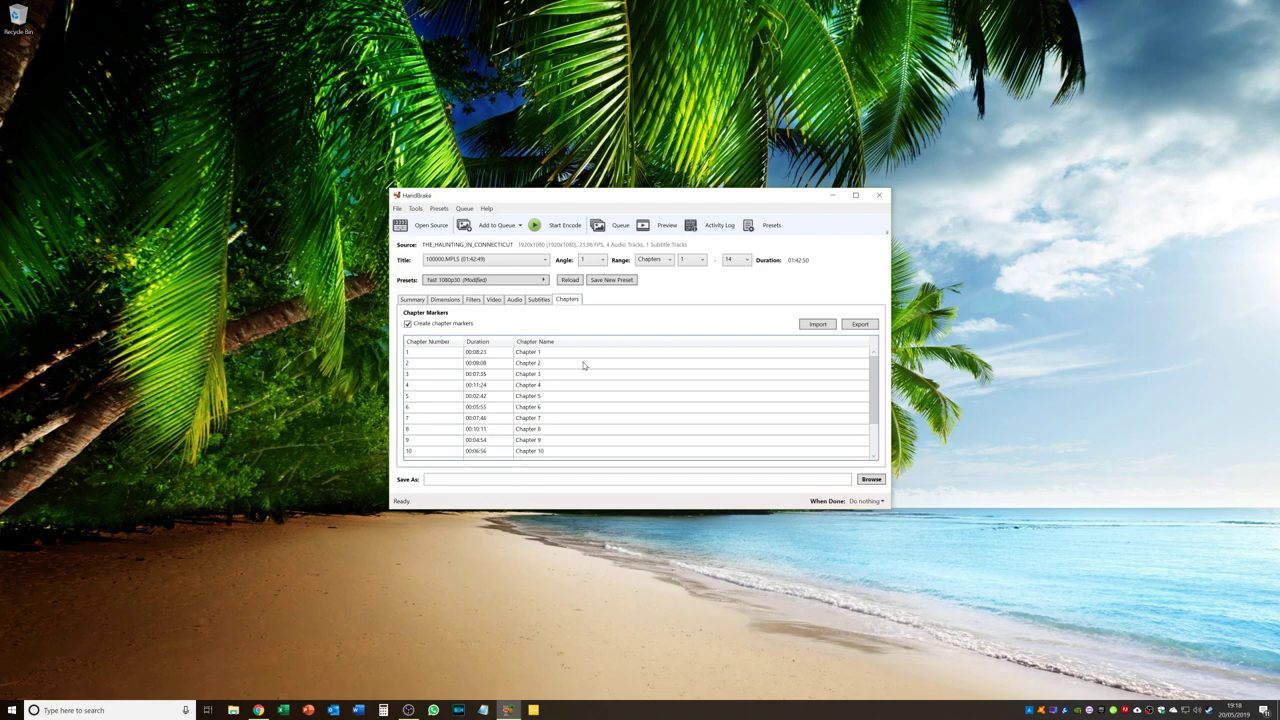
mouse_move(870, 479)
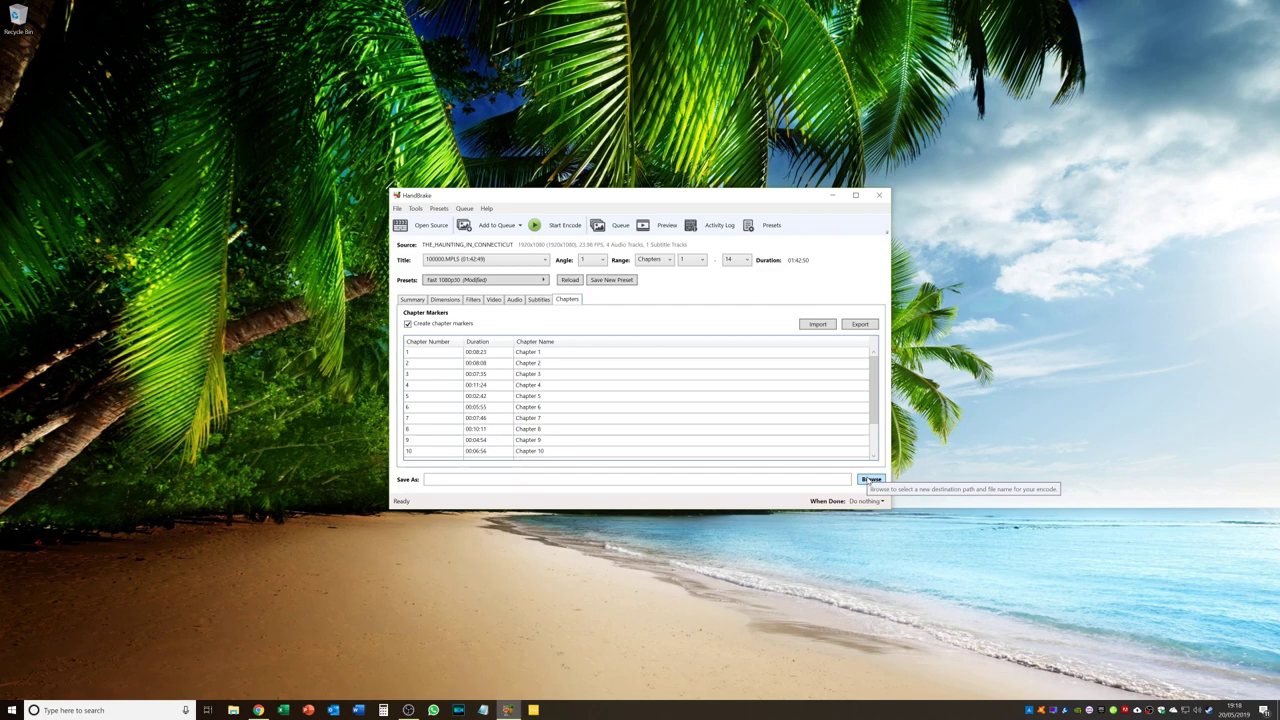
click(869, 479)
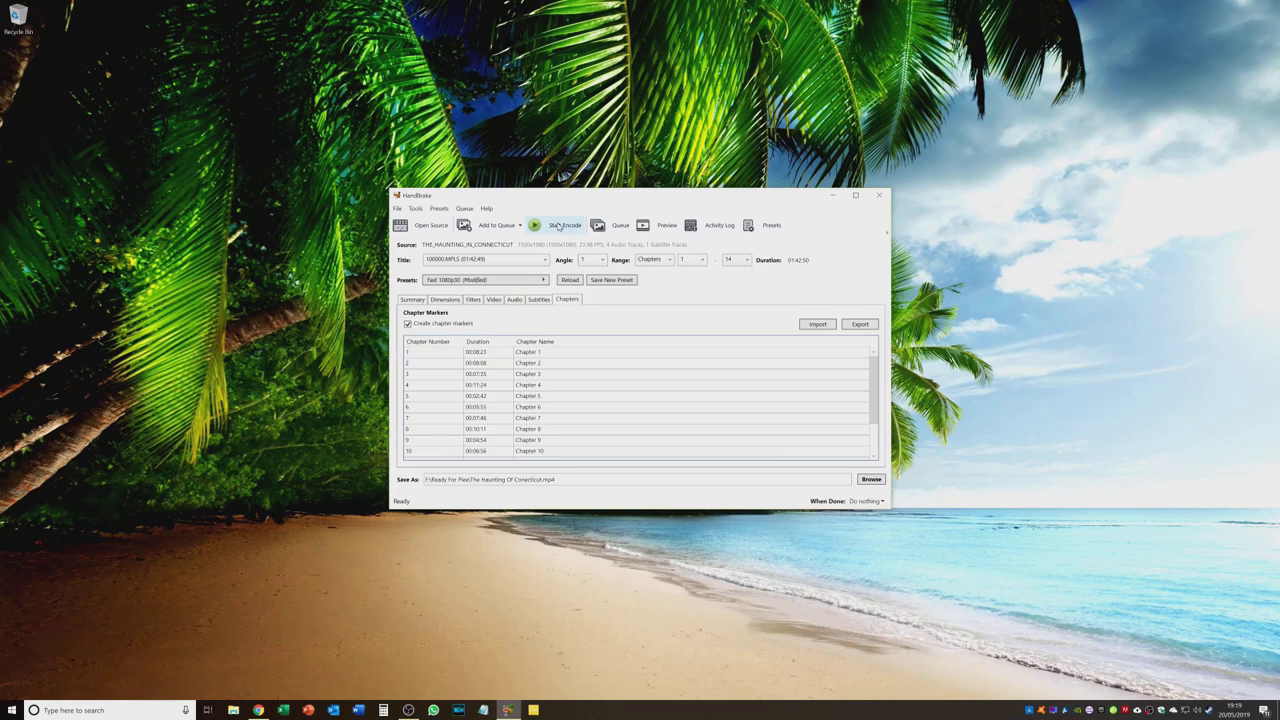
click(550, 224)
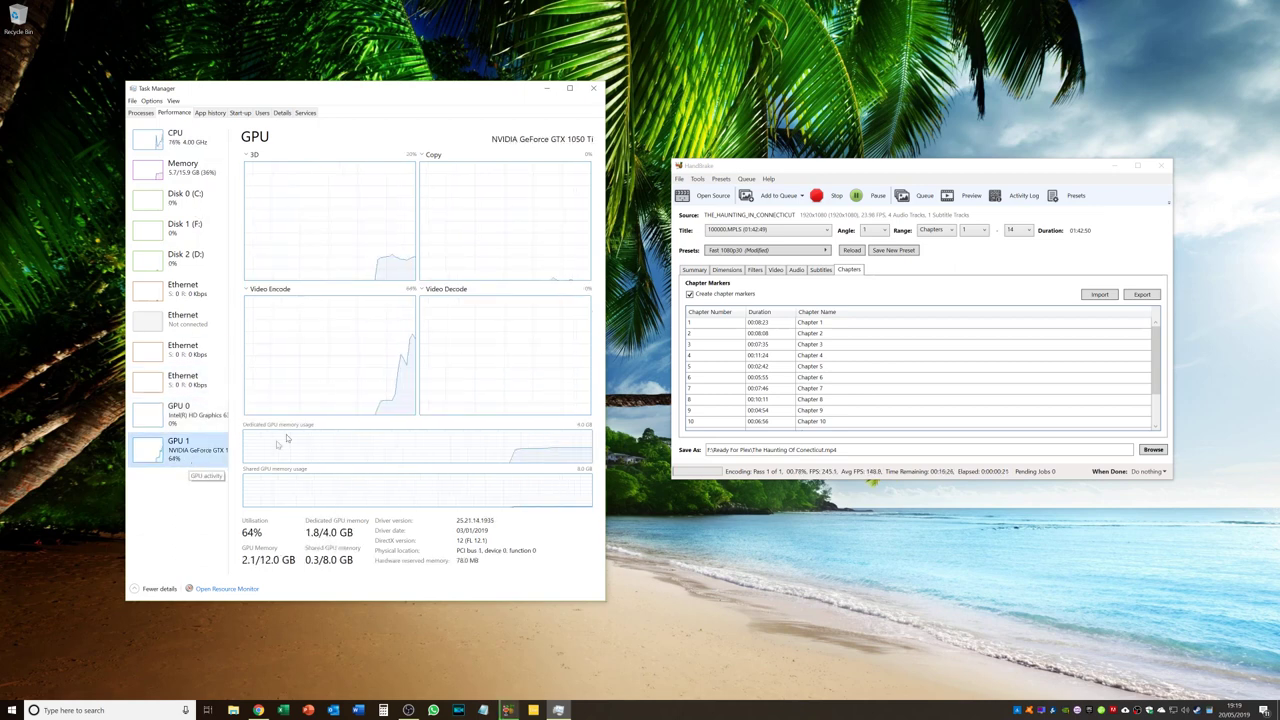
mouse_move(411, 300)
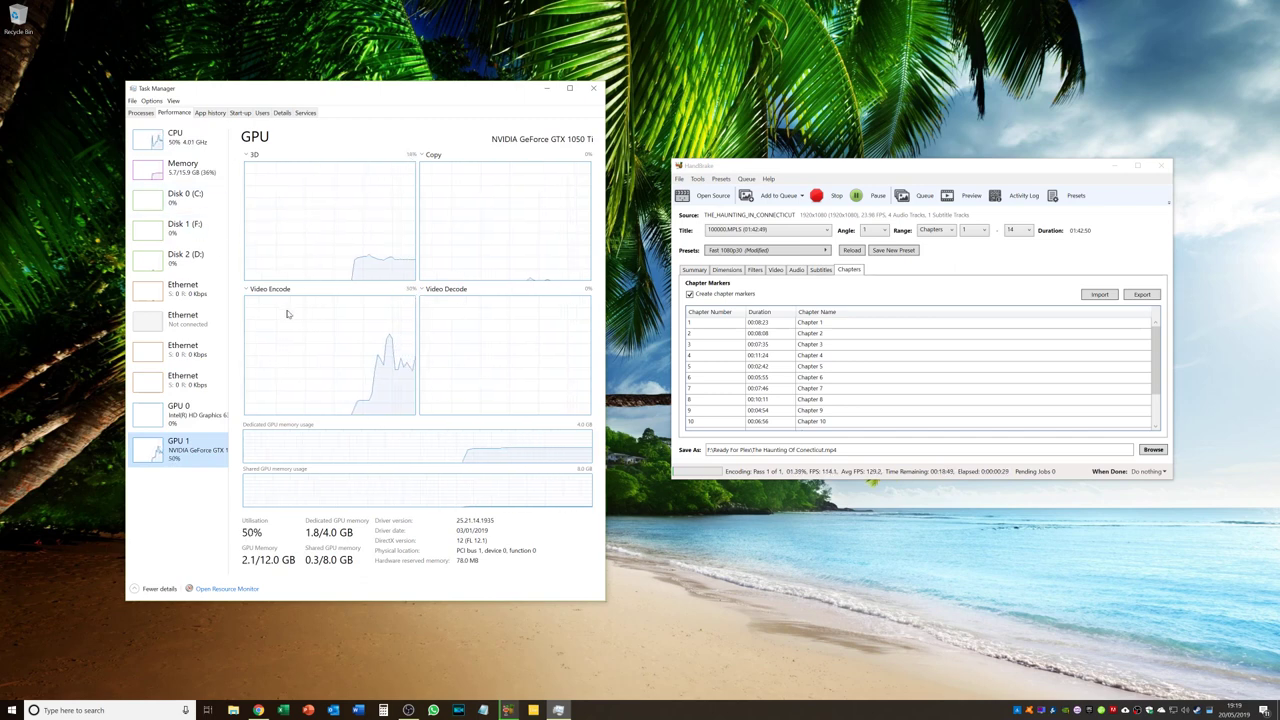
click(175, 138)
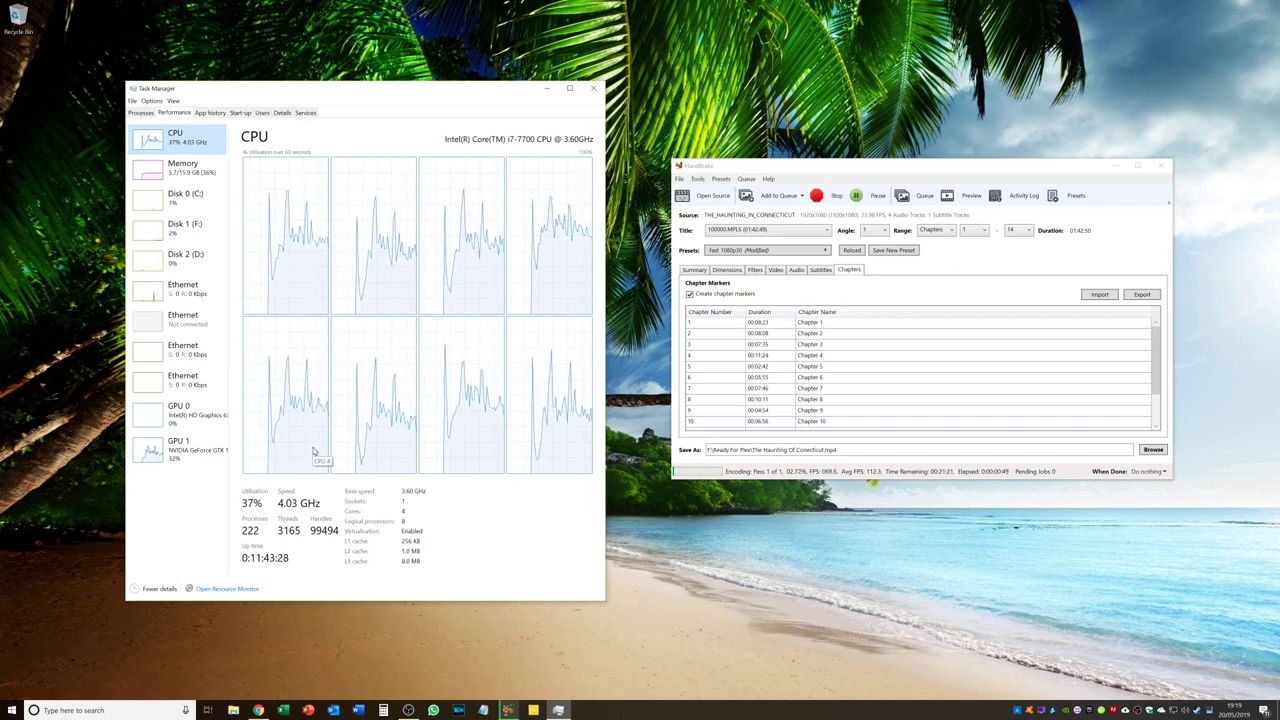
mouse_move(470, 265)
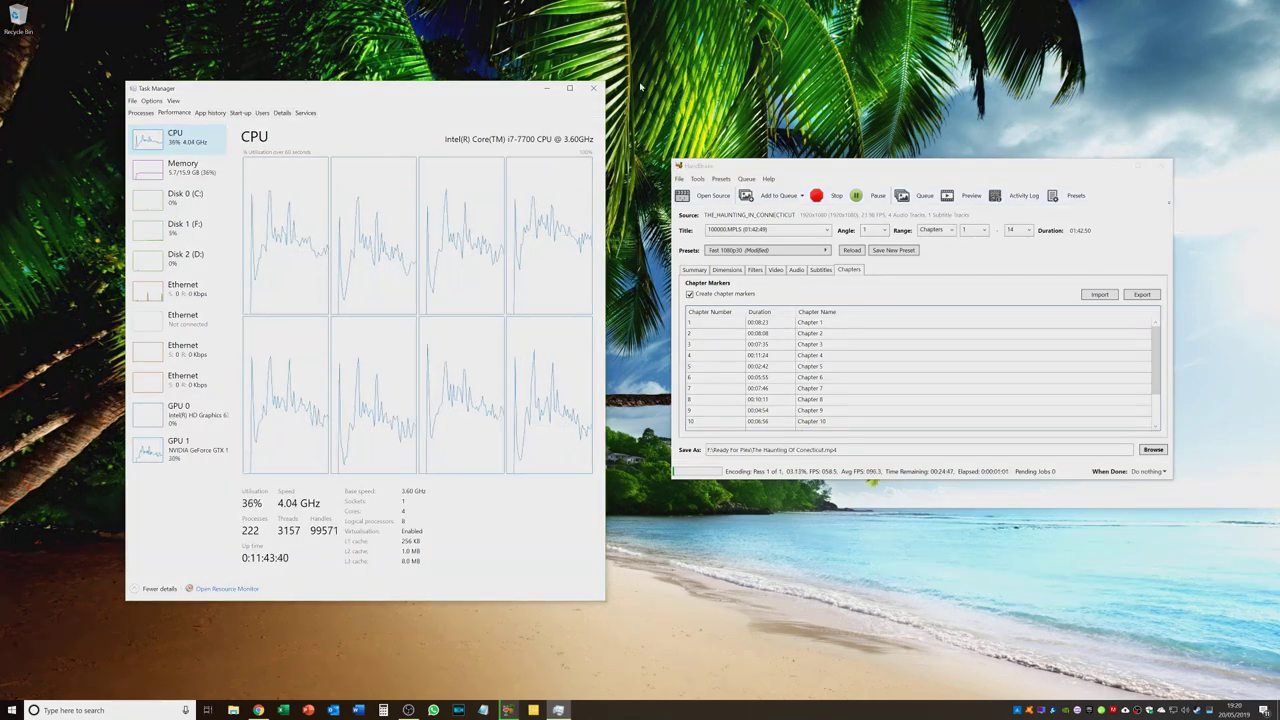
click(592, 88)
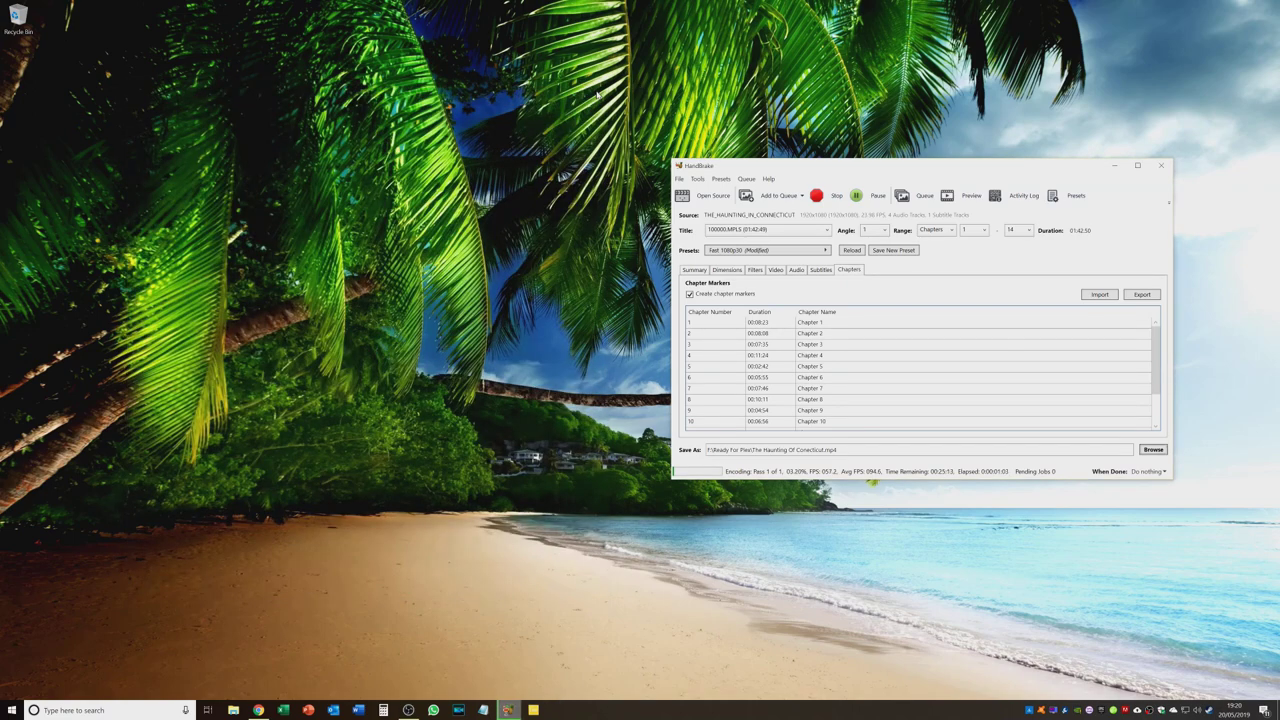